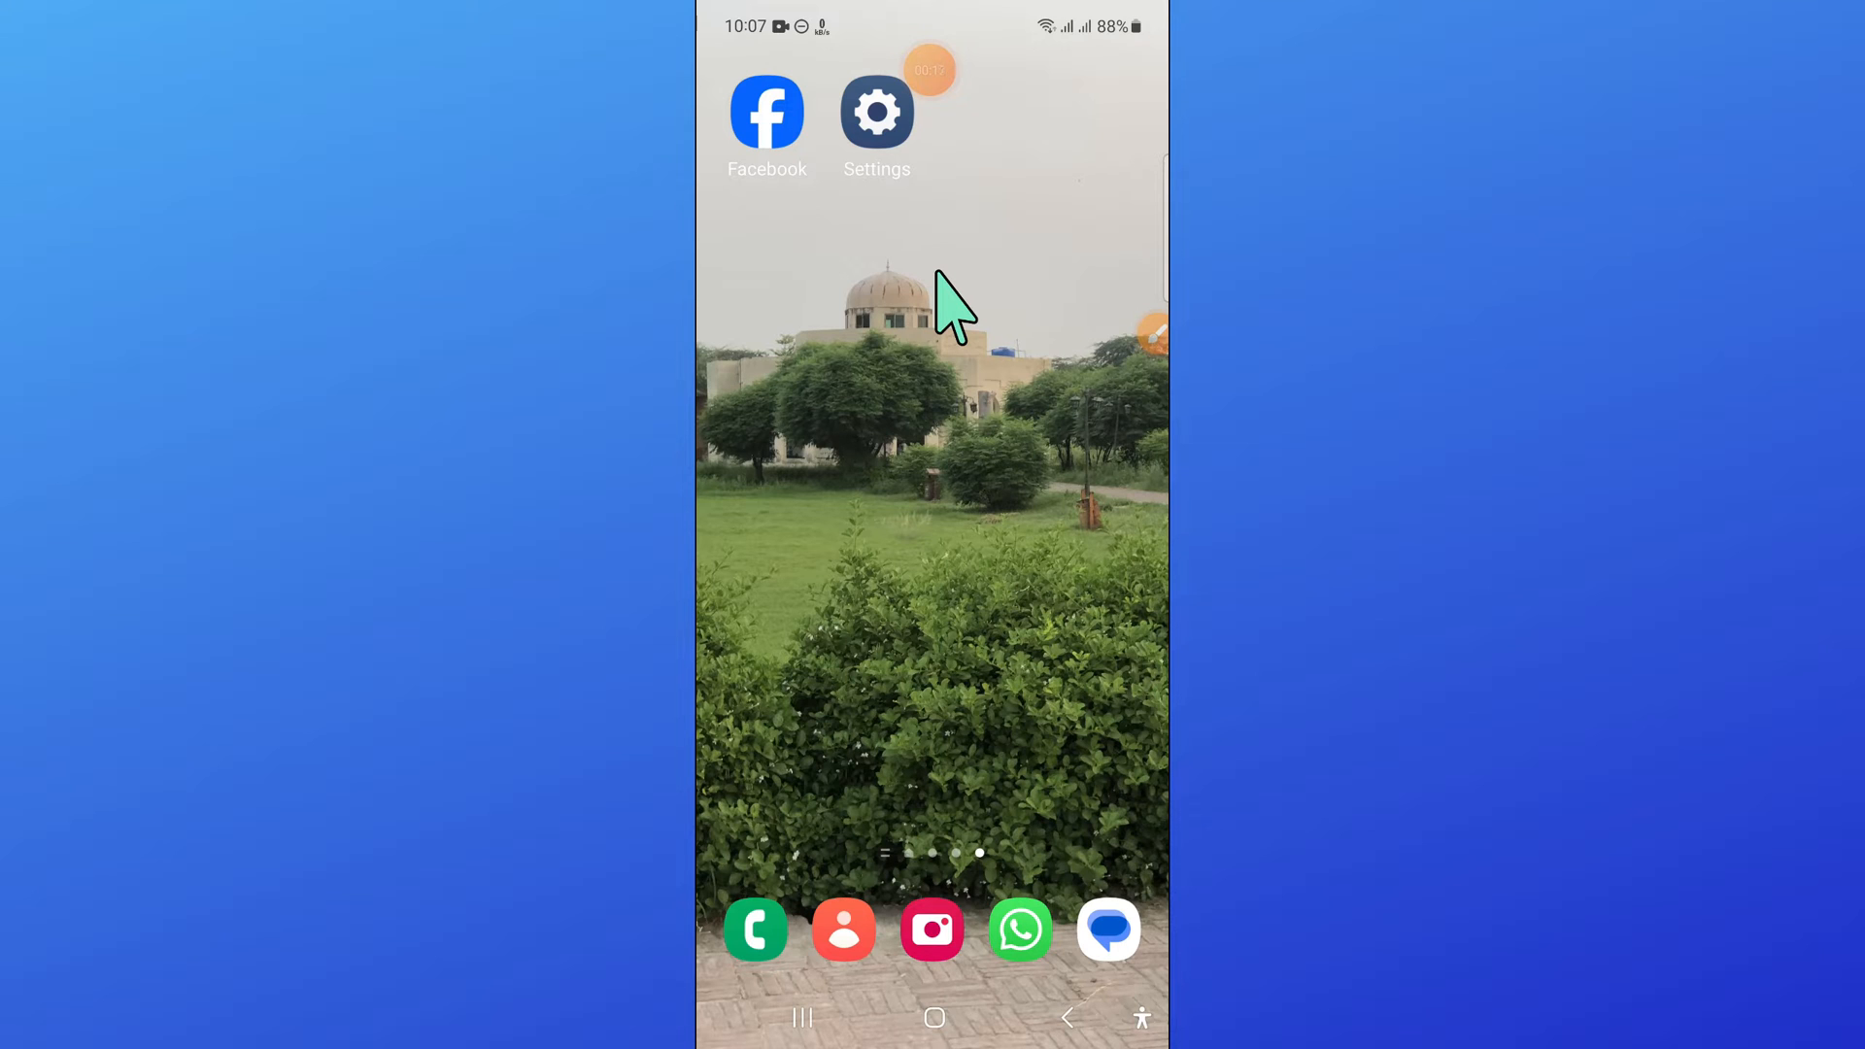
{"action": "mouse_move", "coordinate": [1016, 522]}
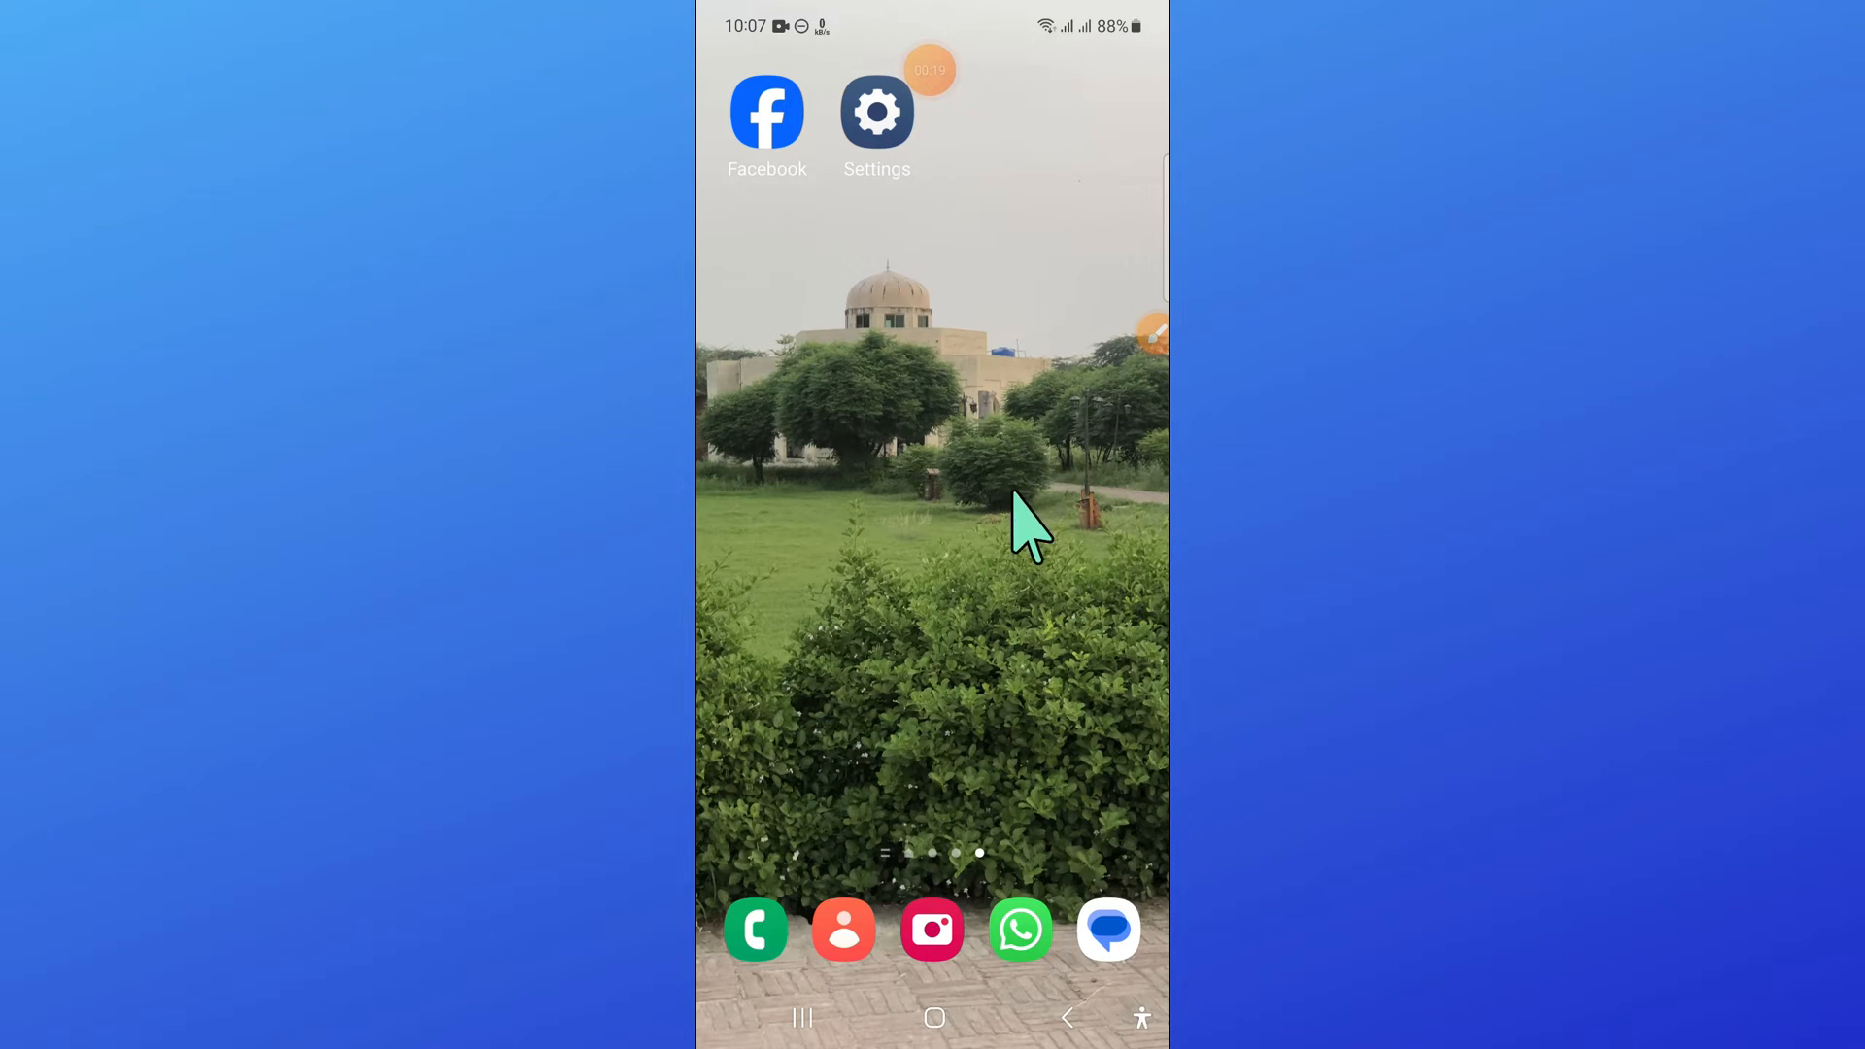
{"action": "mouse_move", "coordinate": [1148, 346]}
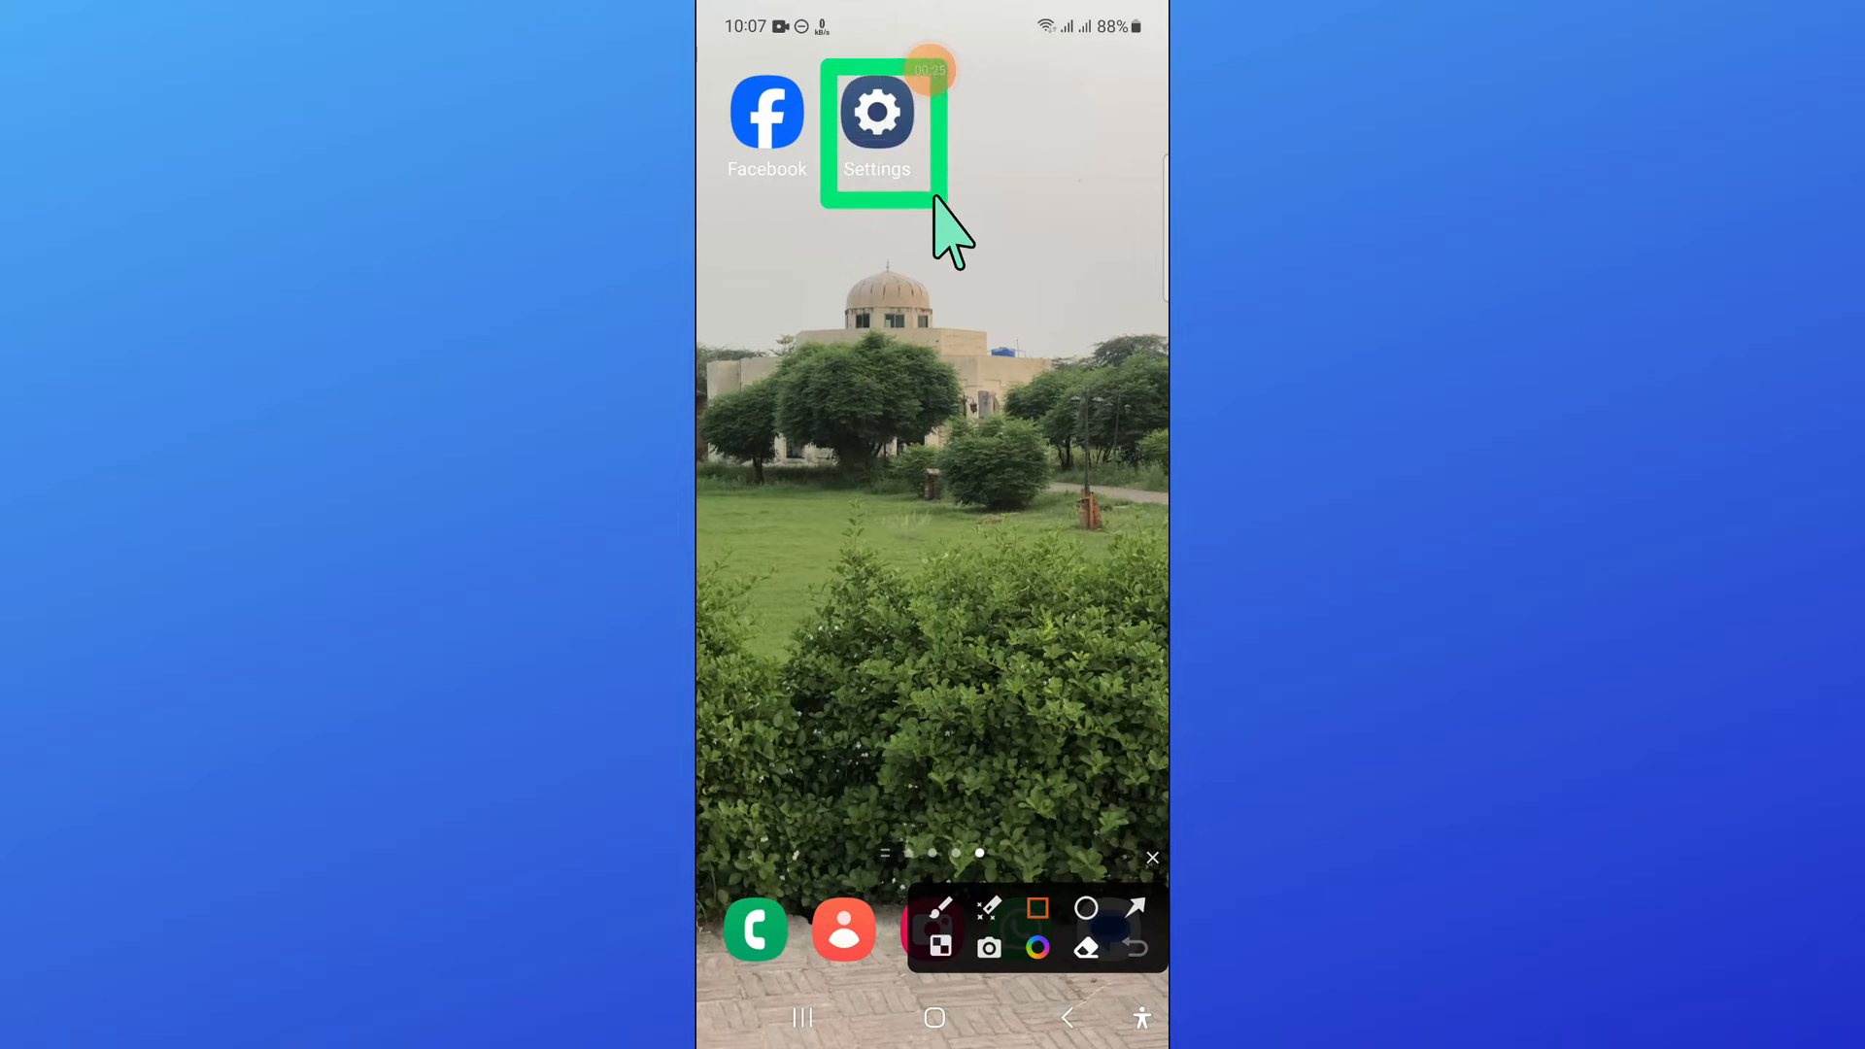
{"action": "mouse_move", "coordinate": [723, 559]}
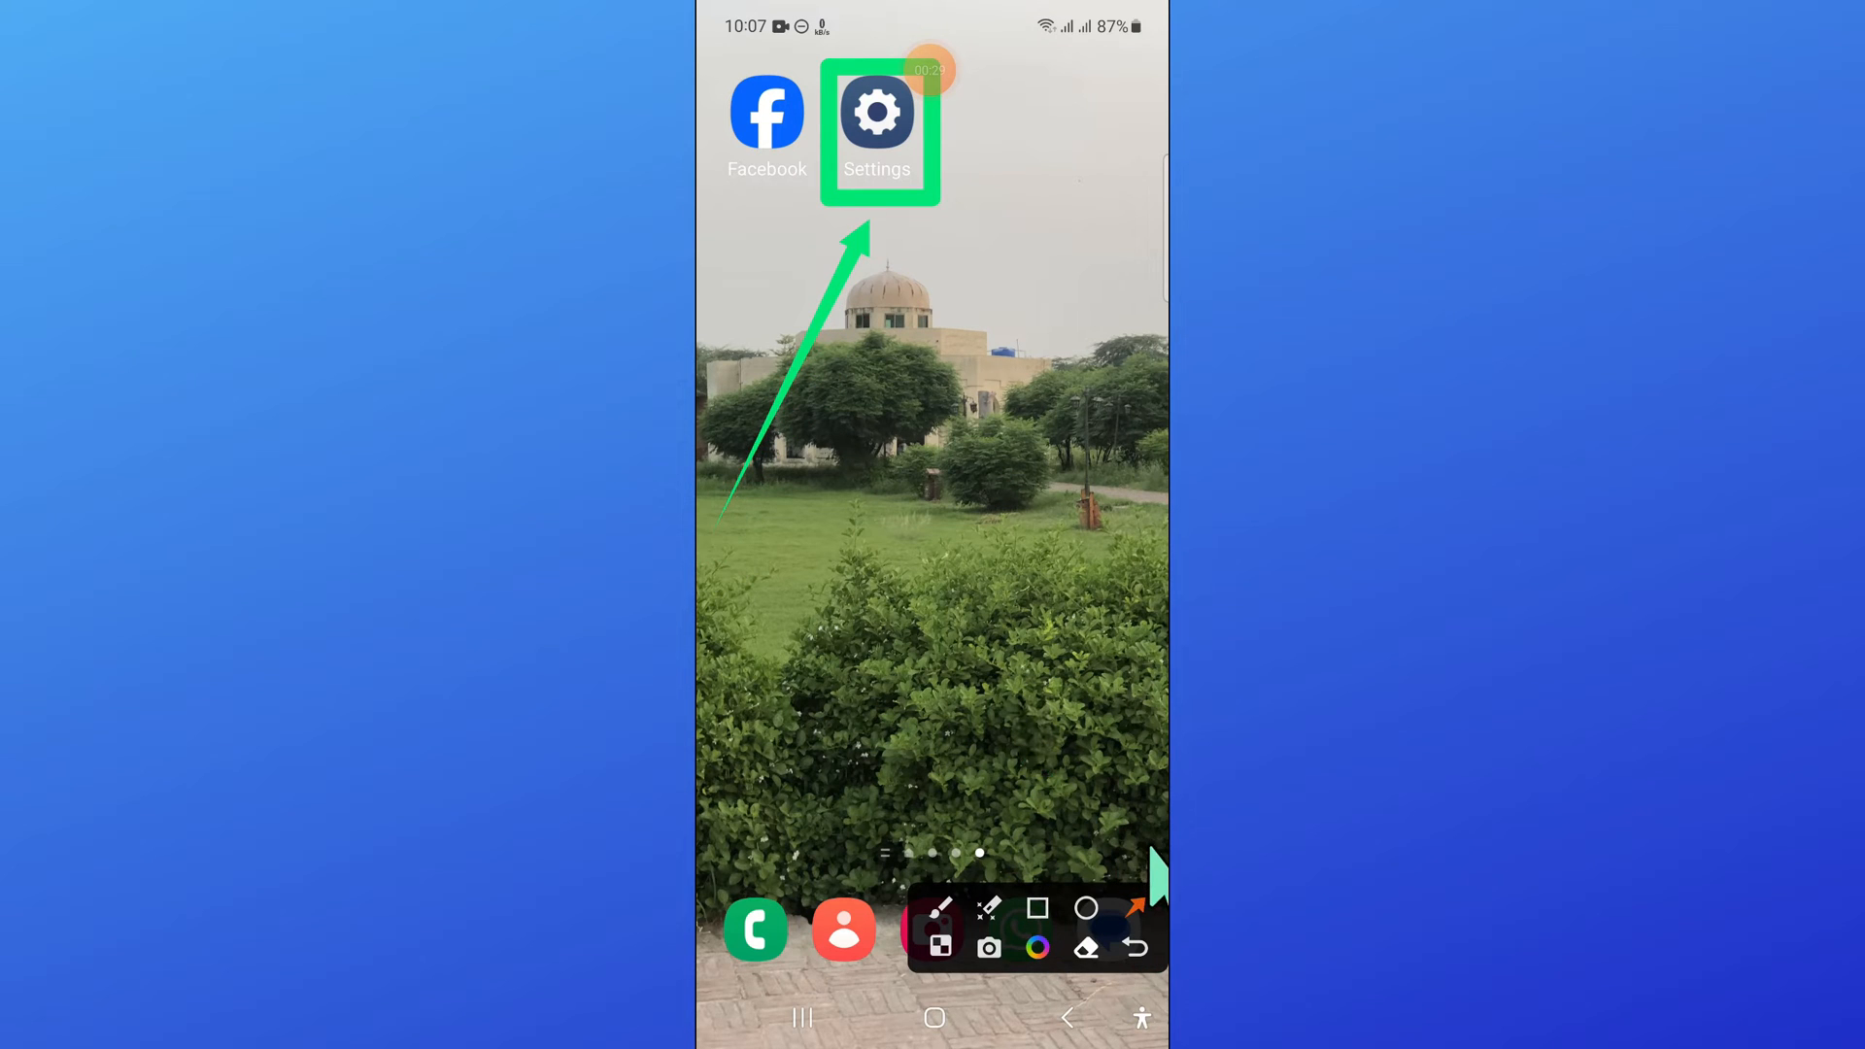
Step: Launch the Settings app from the home screen
{"action": "left_click", "coordinate": [877, 113]}
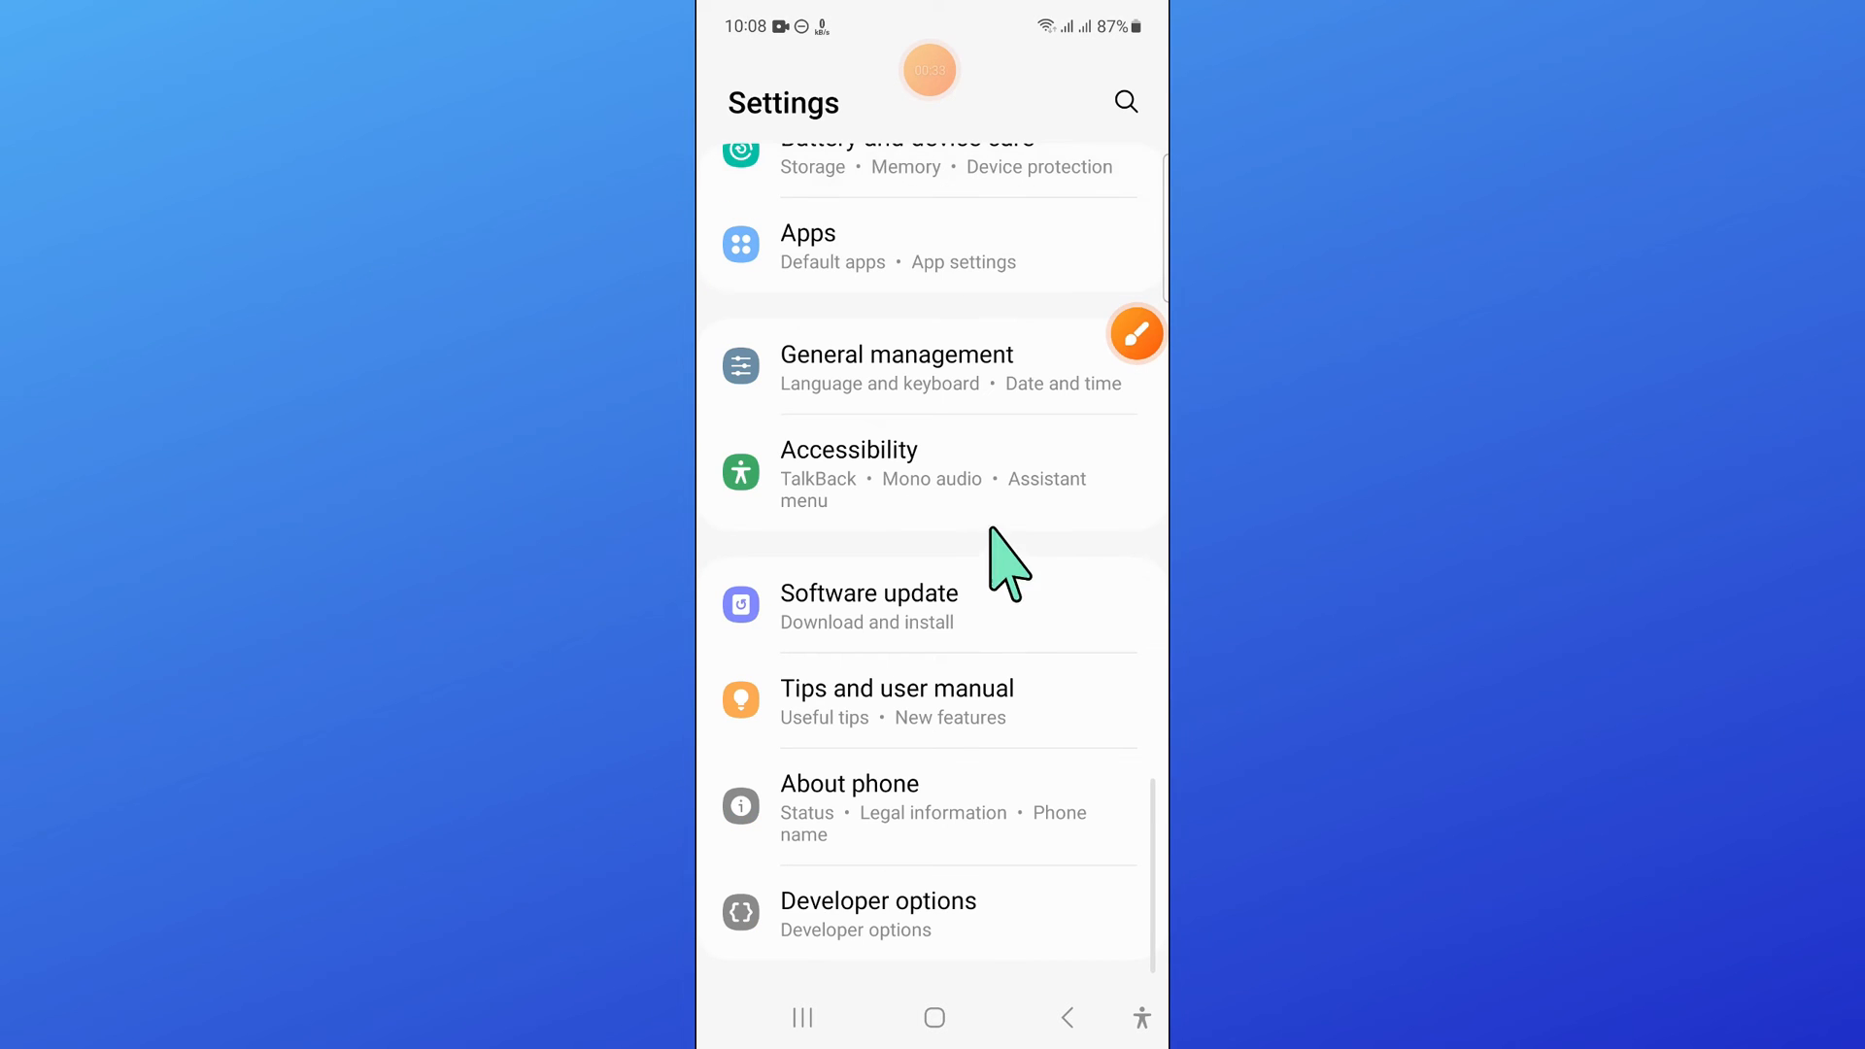
Step: Go to the Apps list of installed applications
{"action": "left_click", "coordinate": [1137, 334]}
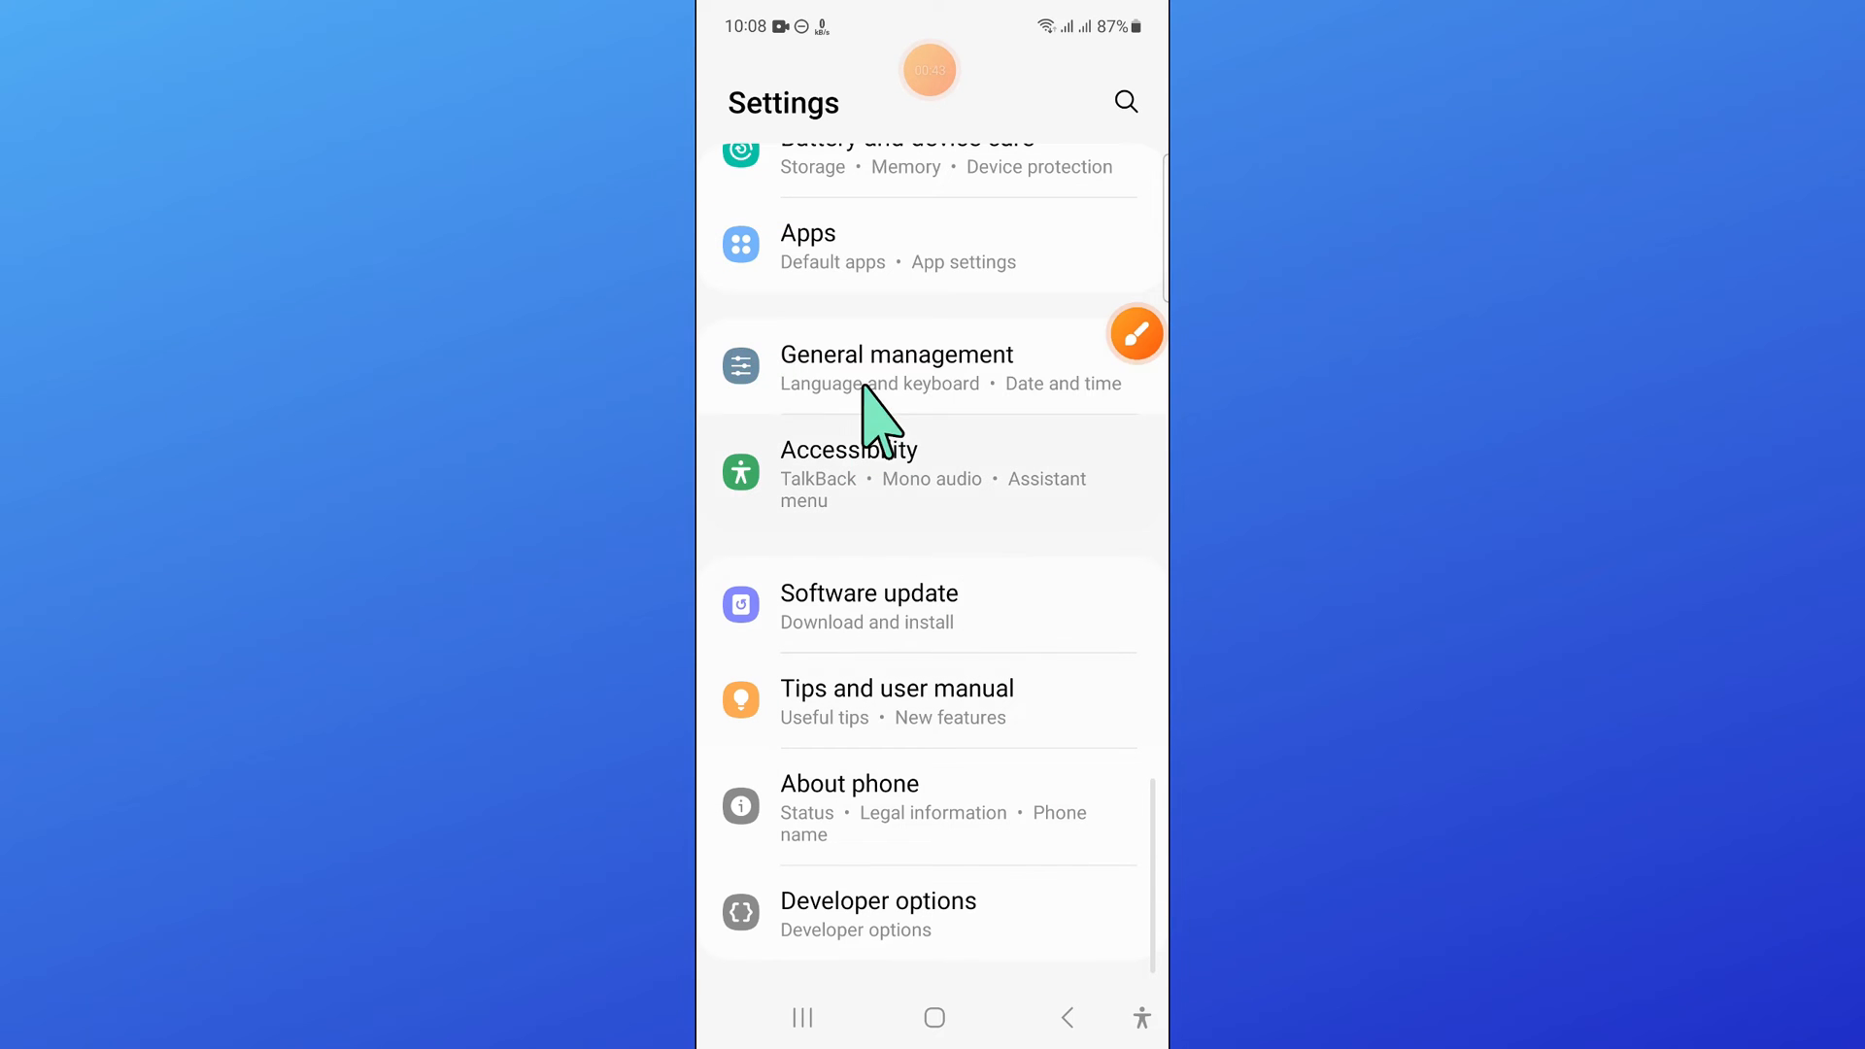
{"action": "left_click", "coordinate": [808, 247]}
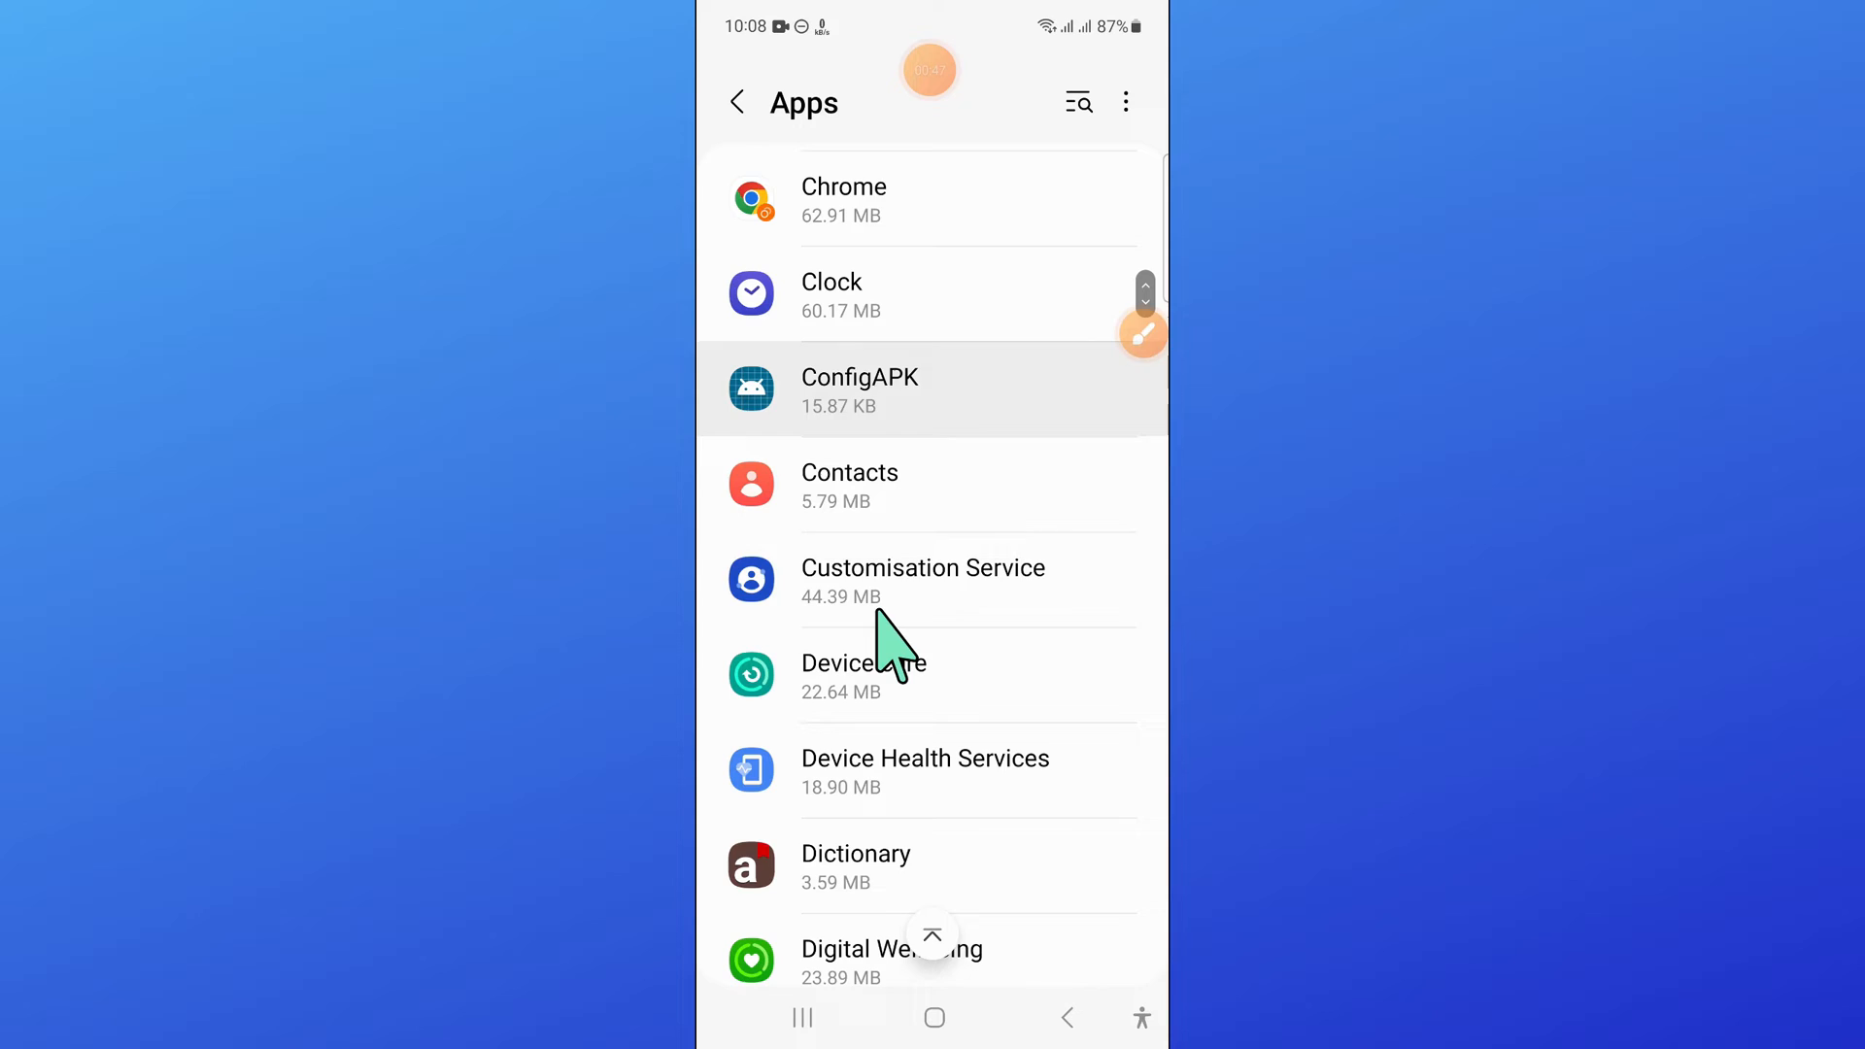
Step: Find CapCut in the Apps list and show its storage breakdown (638 MB total)
{"action": "scroll", "scroll_direction": "up", "scroll_amount": 3}
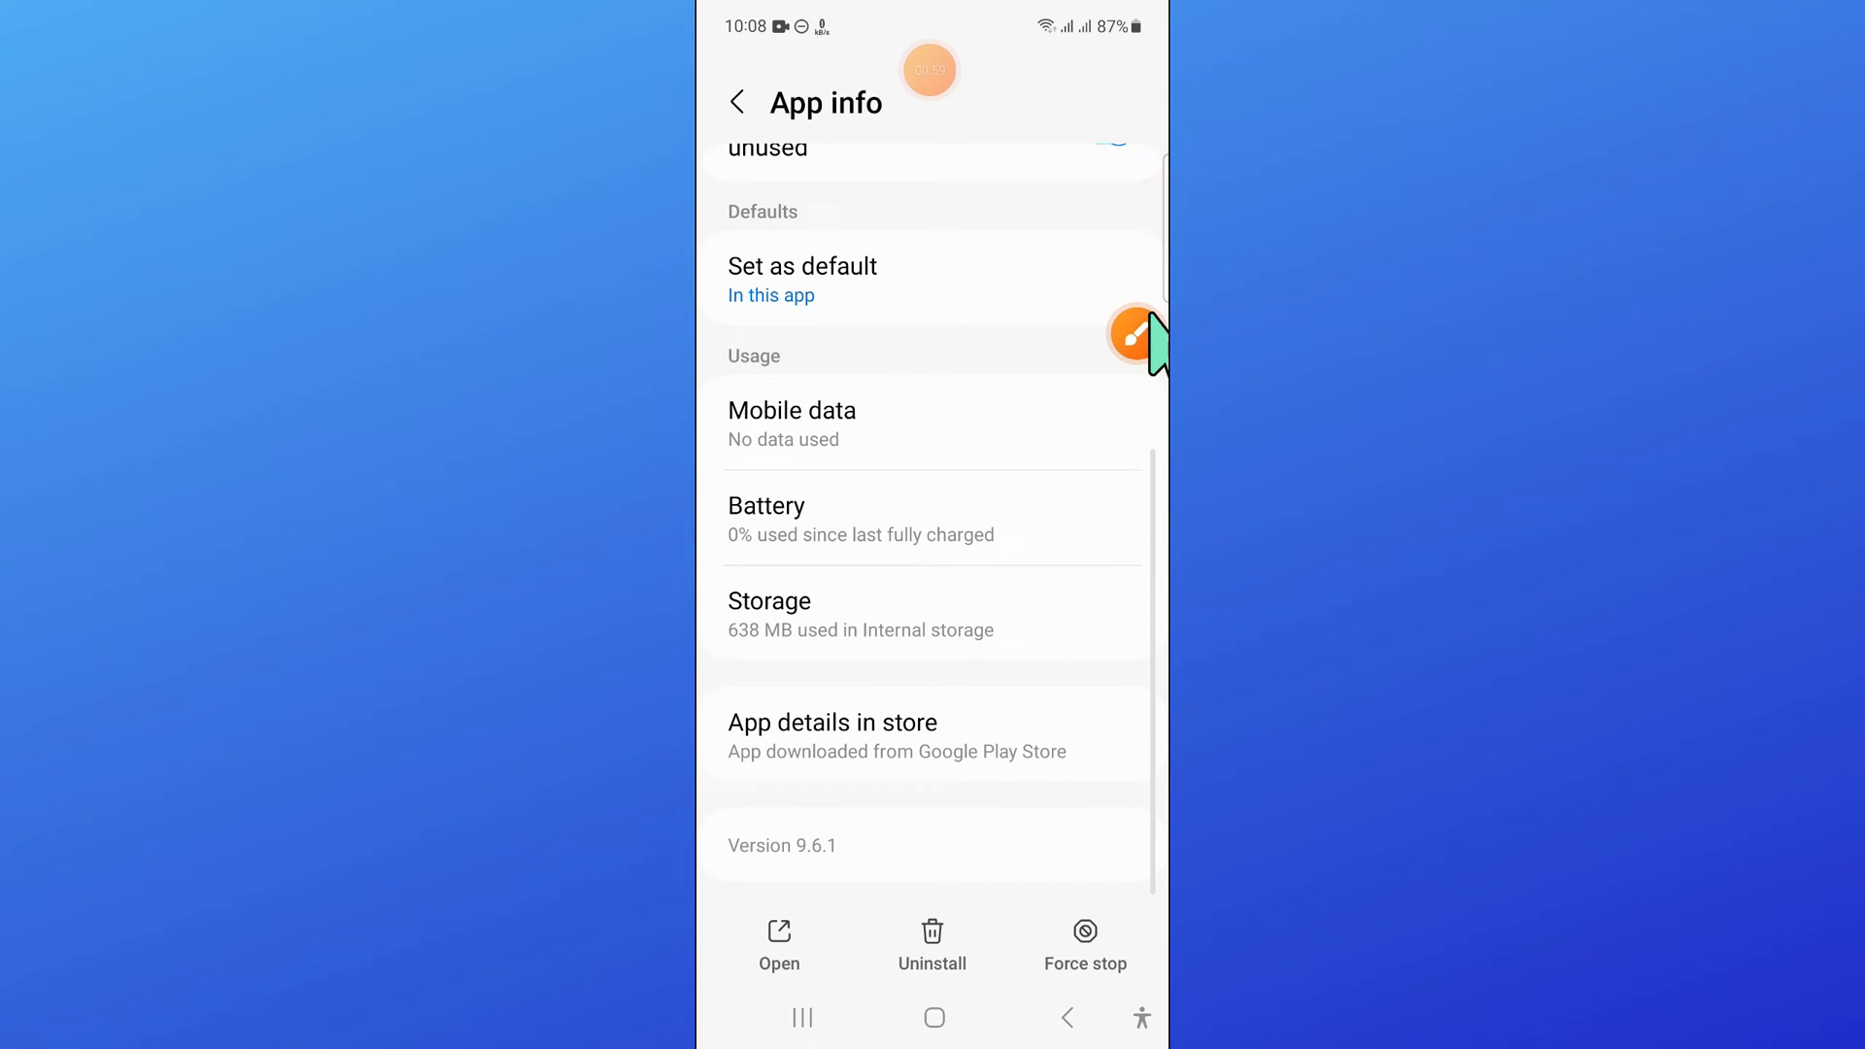
{"action": "left_click", "coordinate": [1132, 334]}
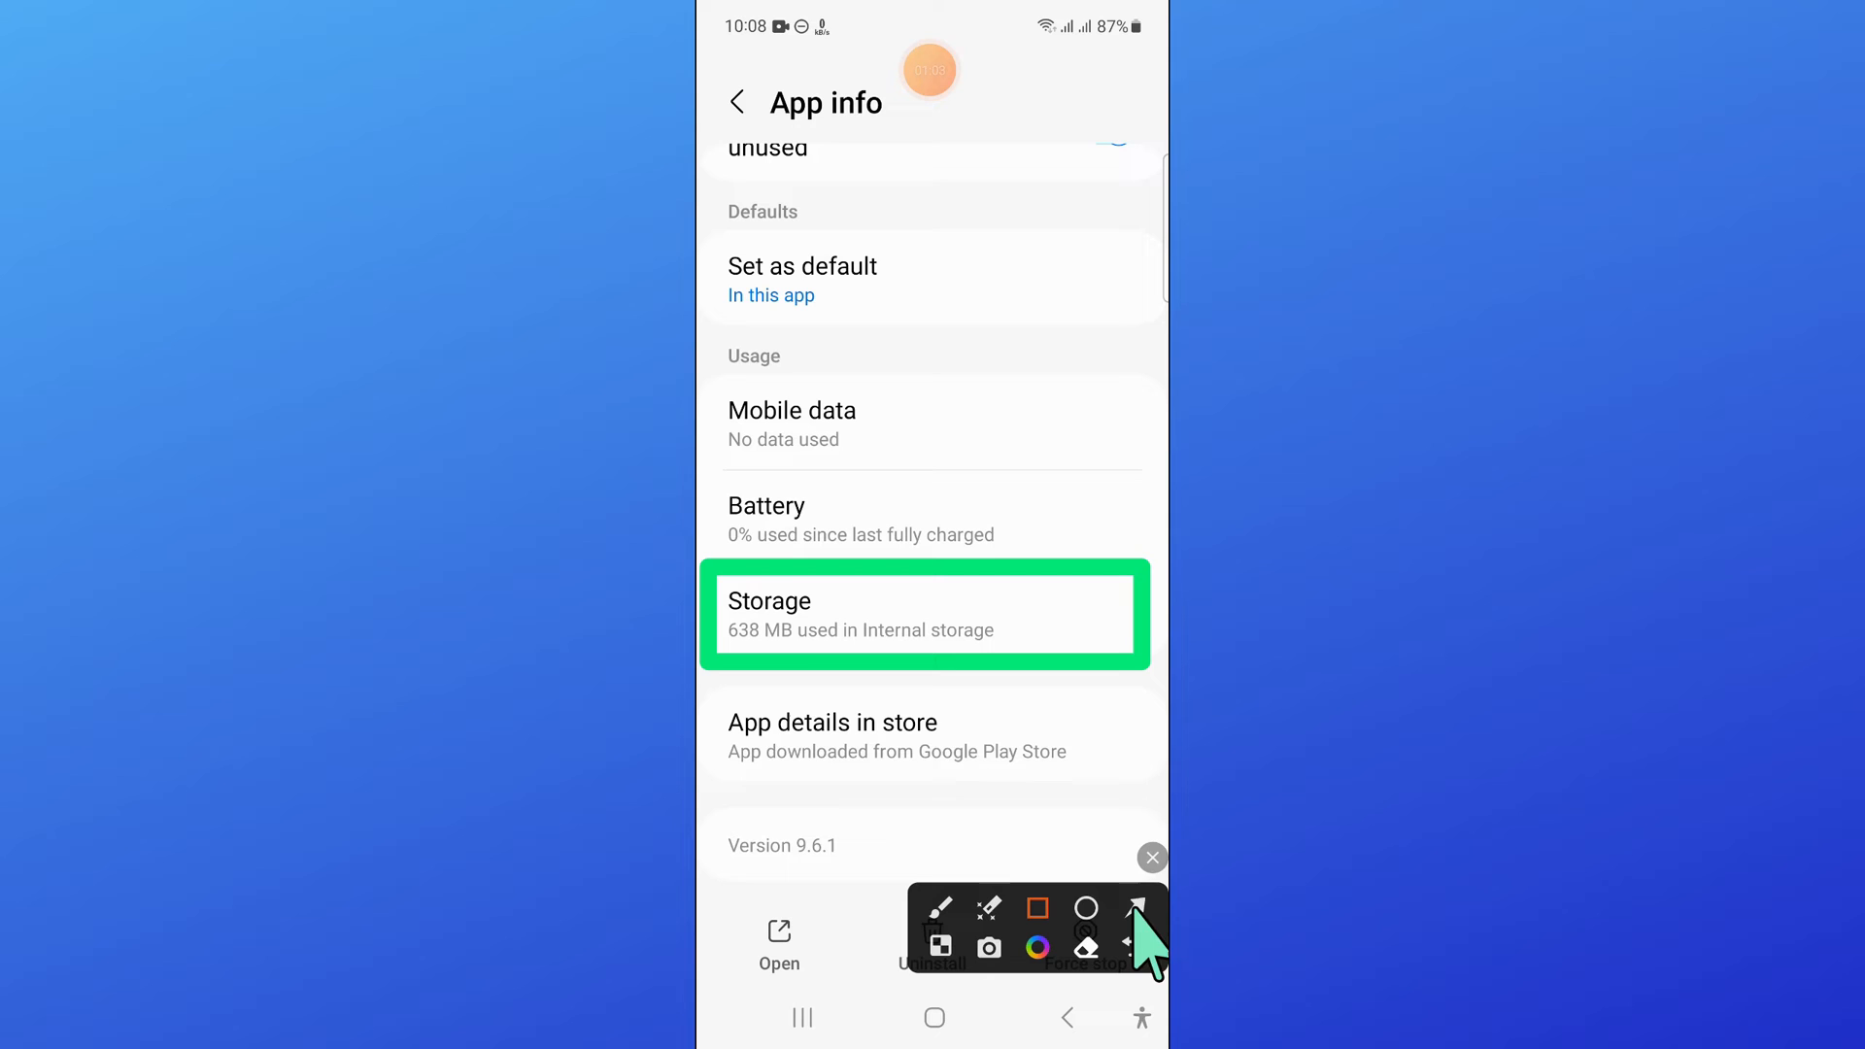
{"action": "left_click", "coordinate": [1133, 907]}
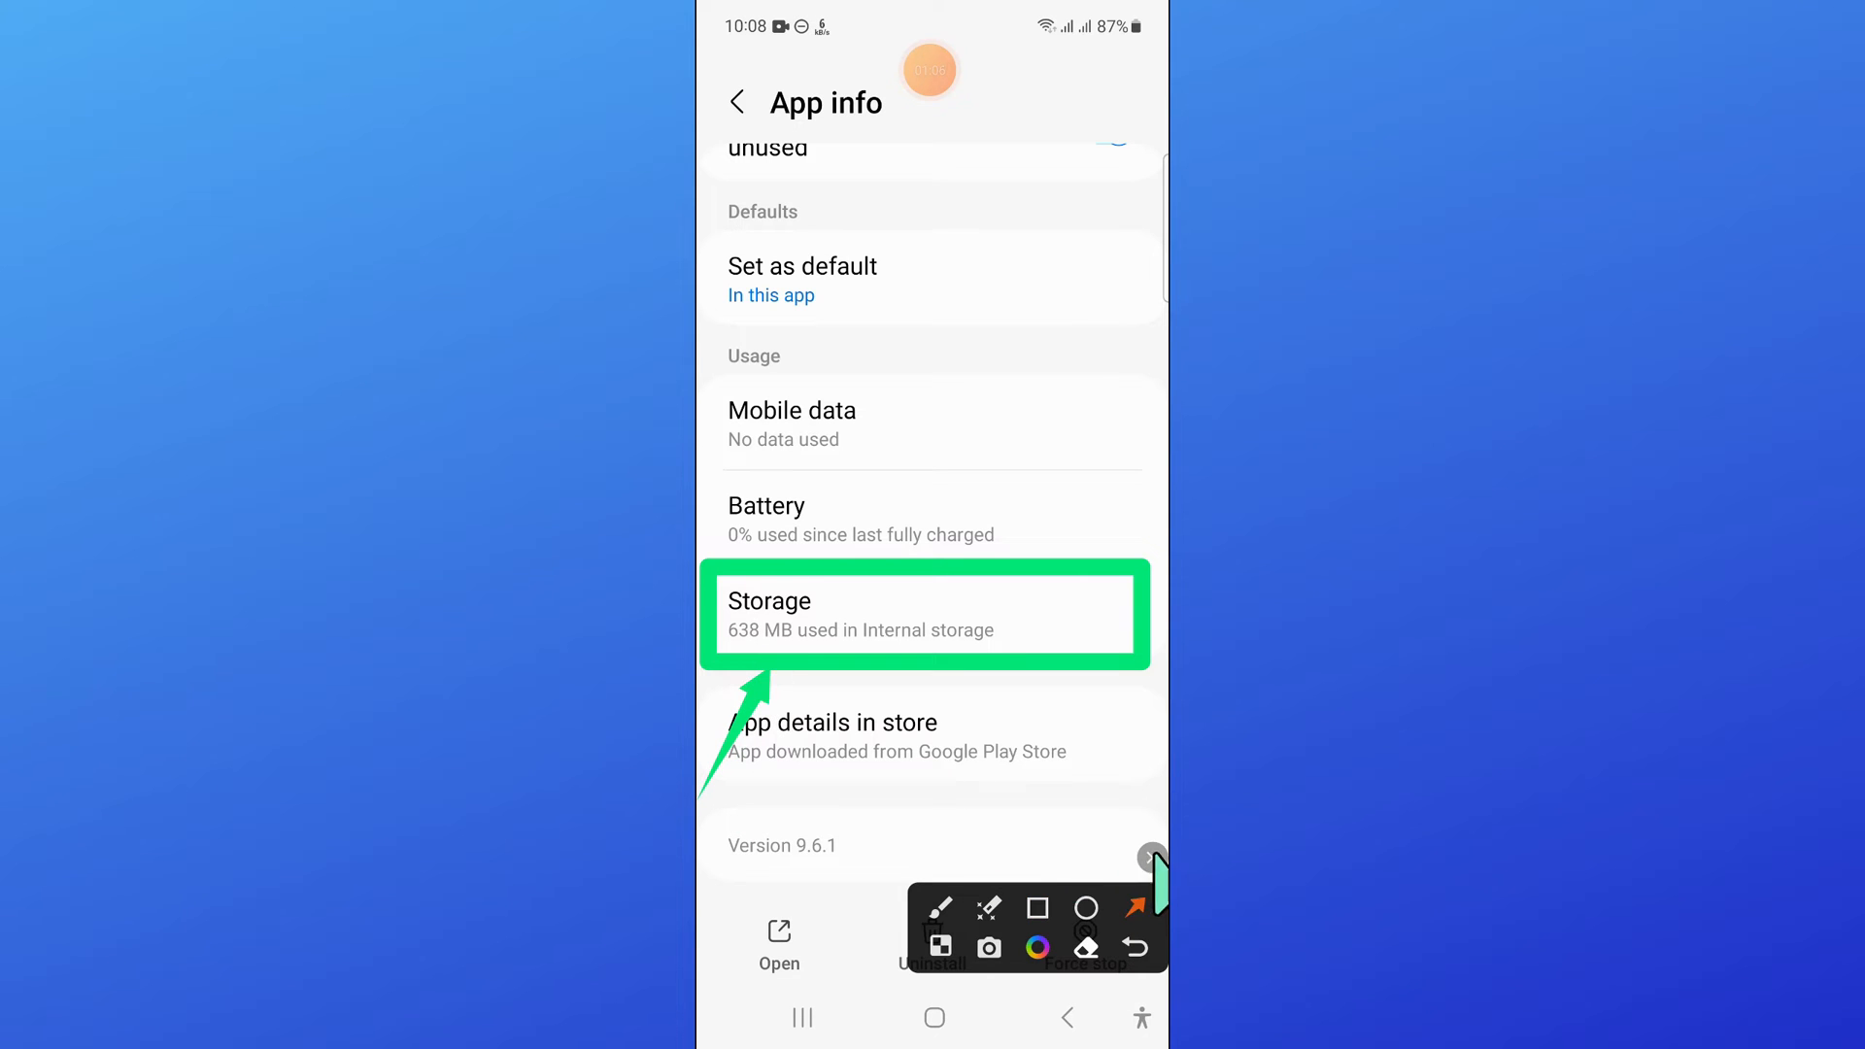
{"action": "left_click", "coordinate": [923, 616]}
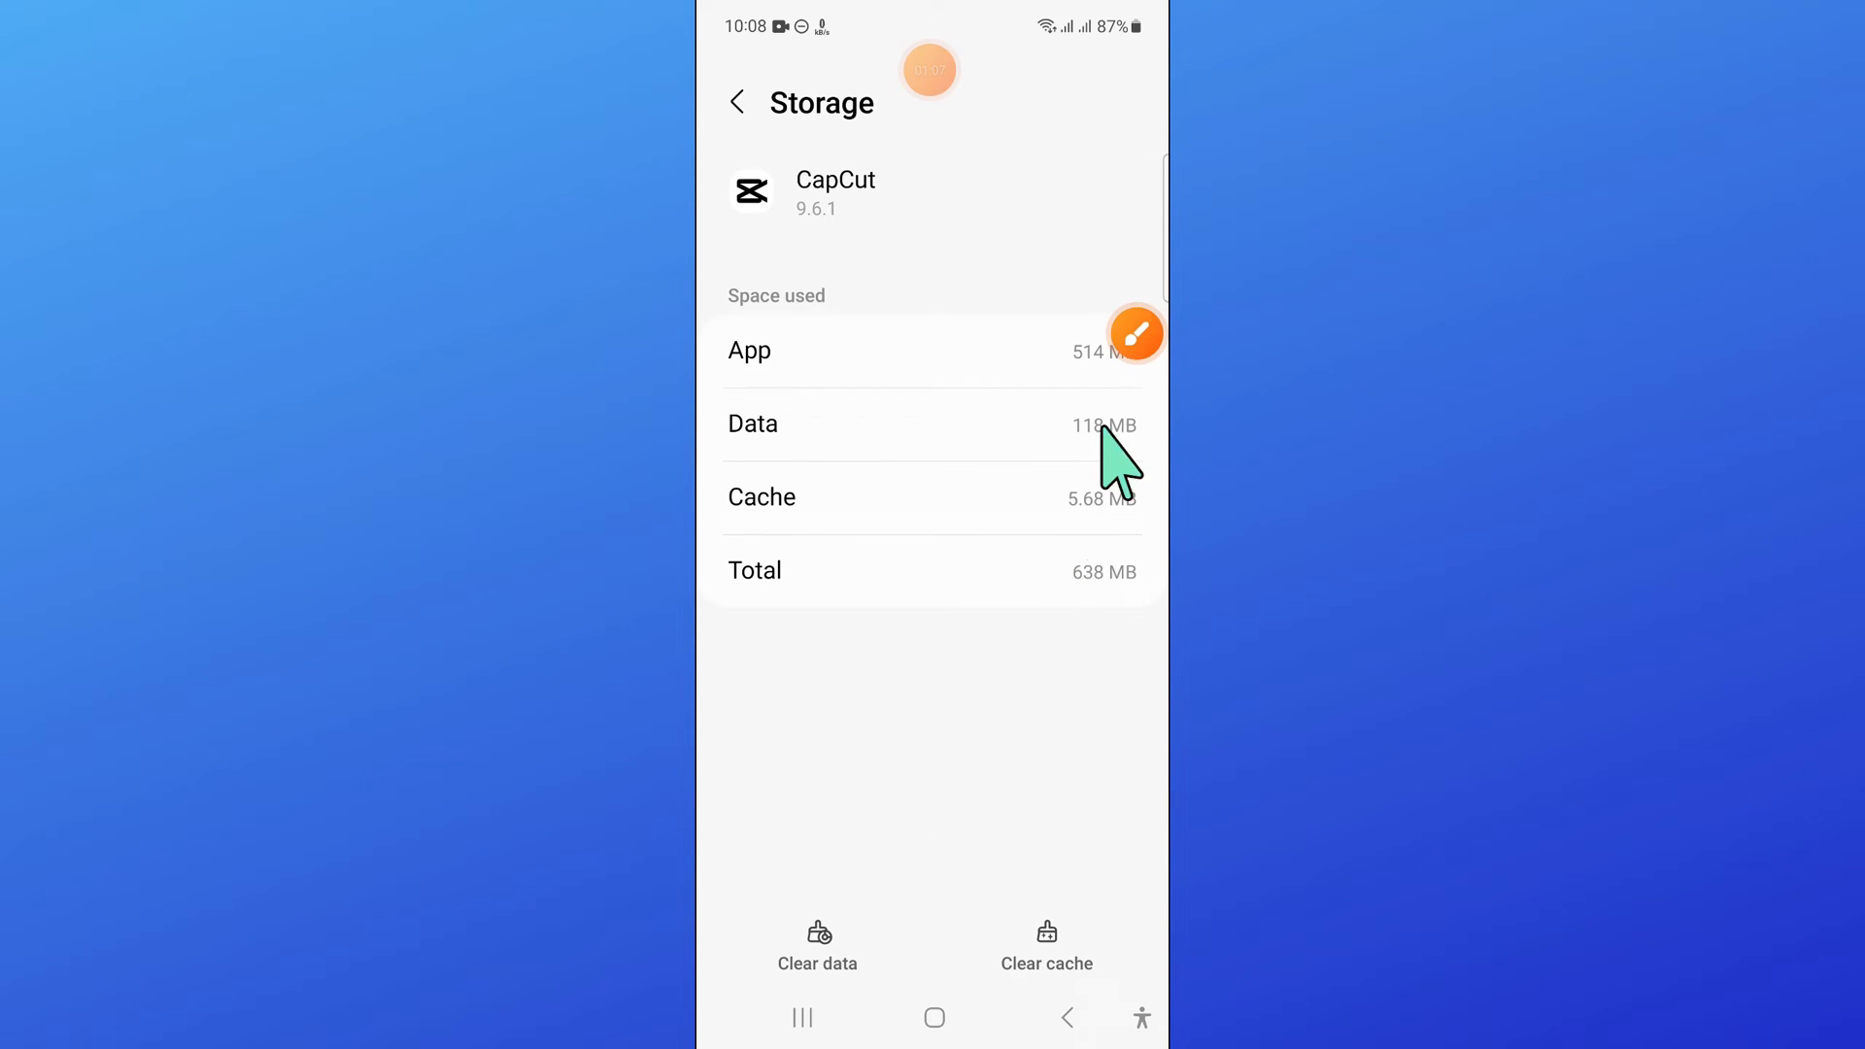
Step: Clear CapCut's storage and go back to the Apps list, now showing 633 MB
{"action": "left_click", "coordinate": [1133, 334]}
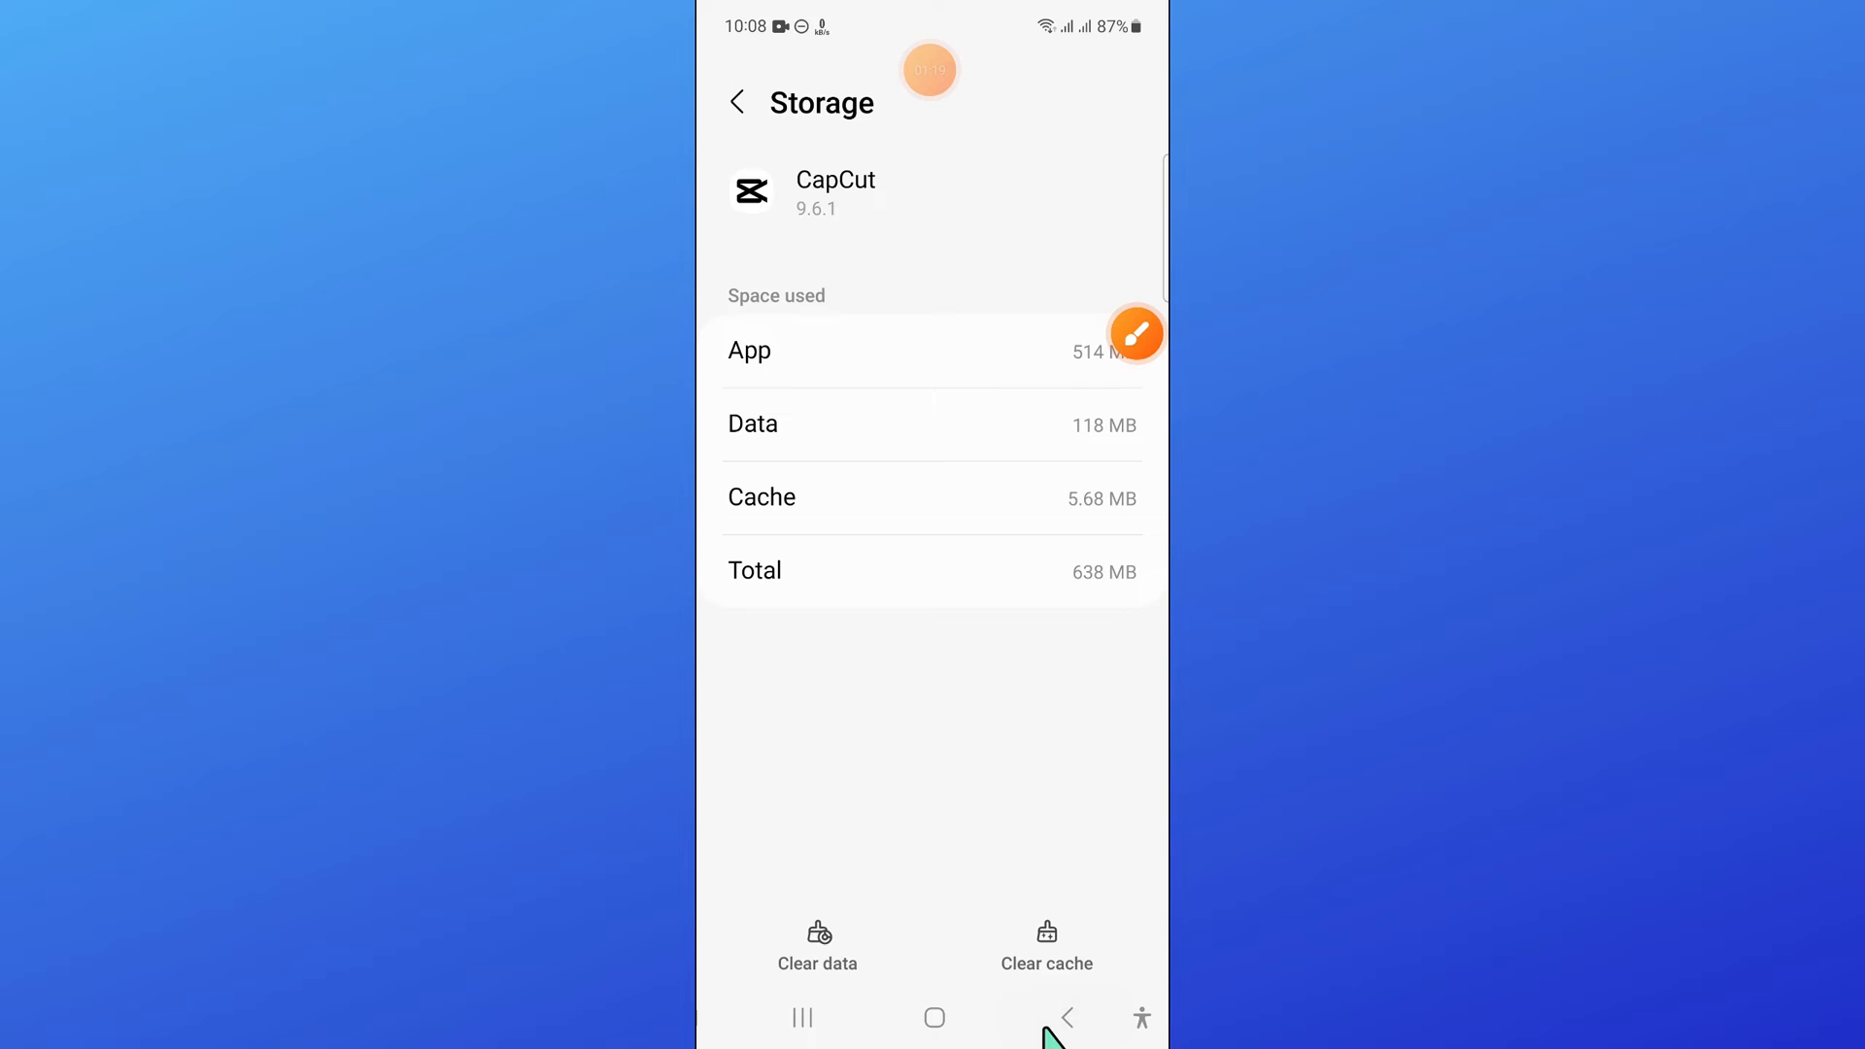
{"action": "left_click", "coordinate": [1064, 1016]}
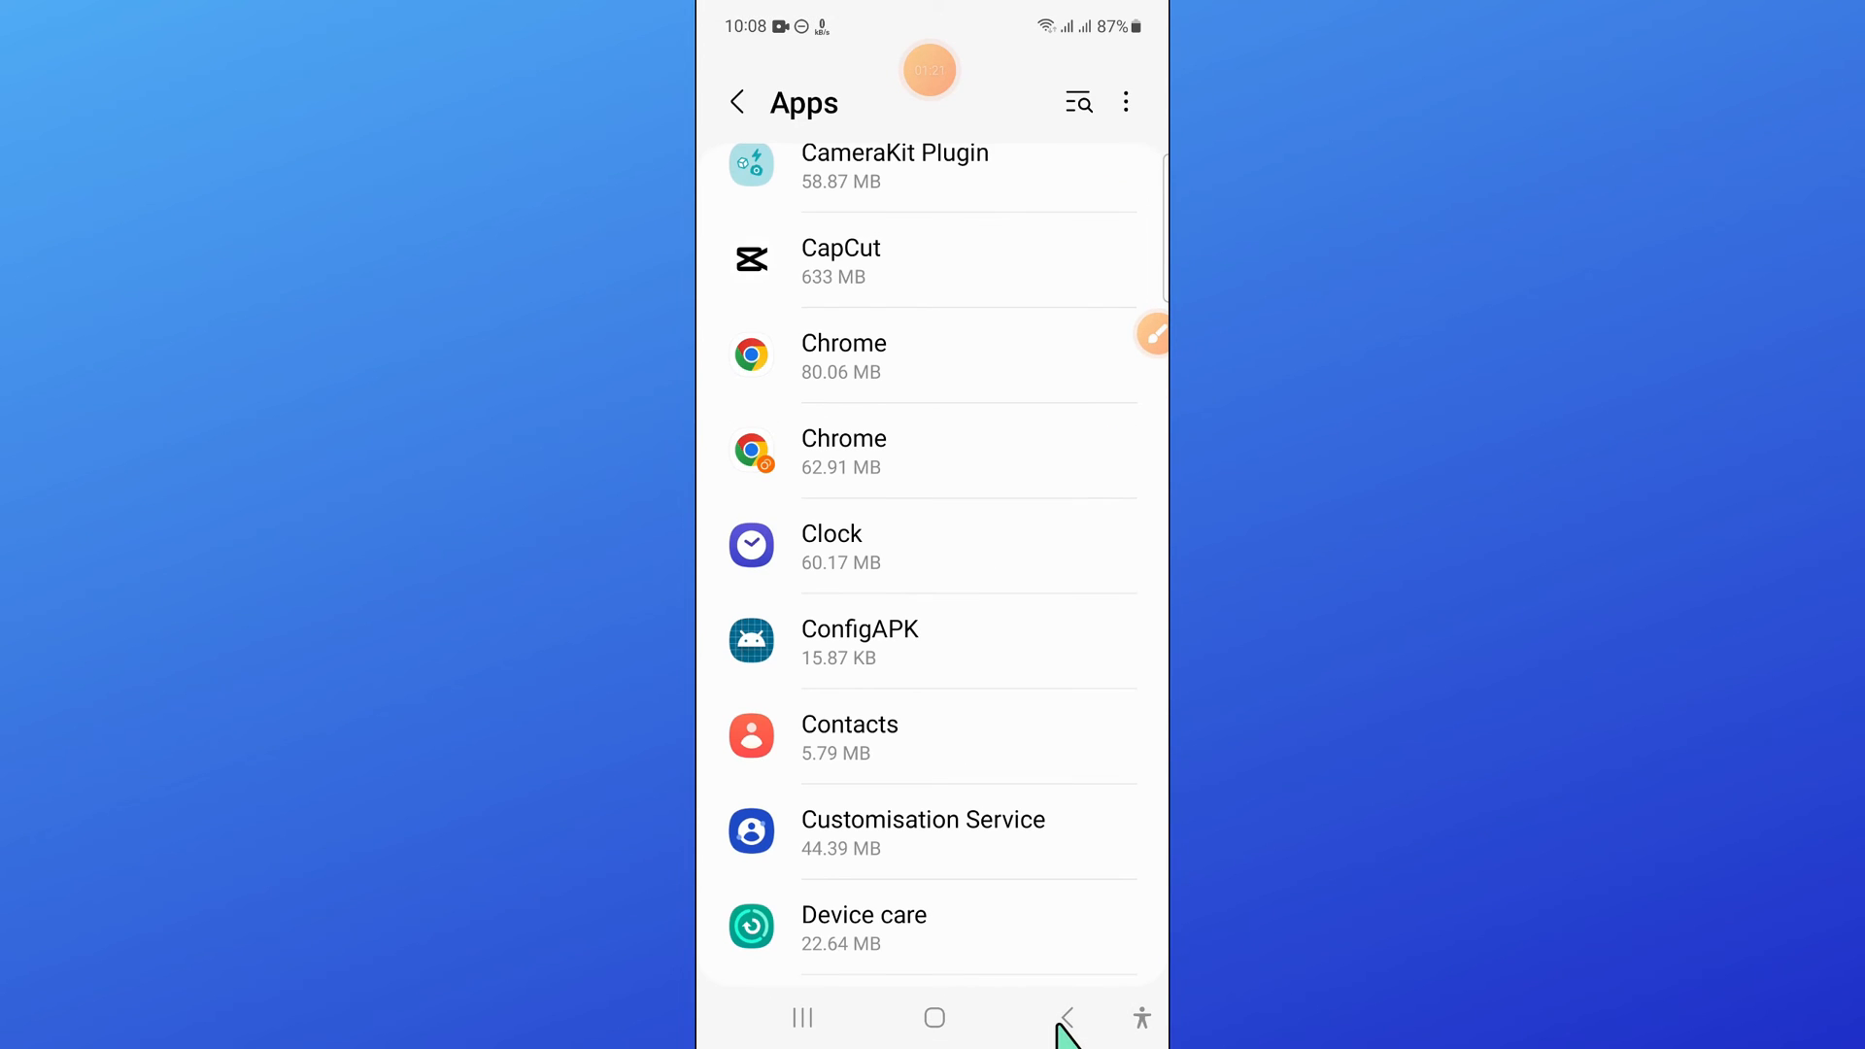
Step: Reach Software update through Battery and device care from the main settings
{"action": "left_click", "coordinate": [1065, 1018]}
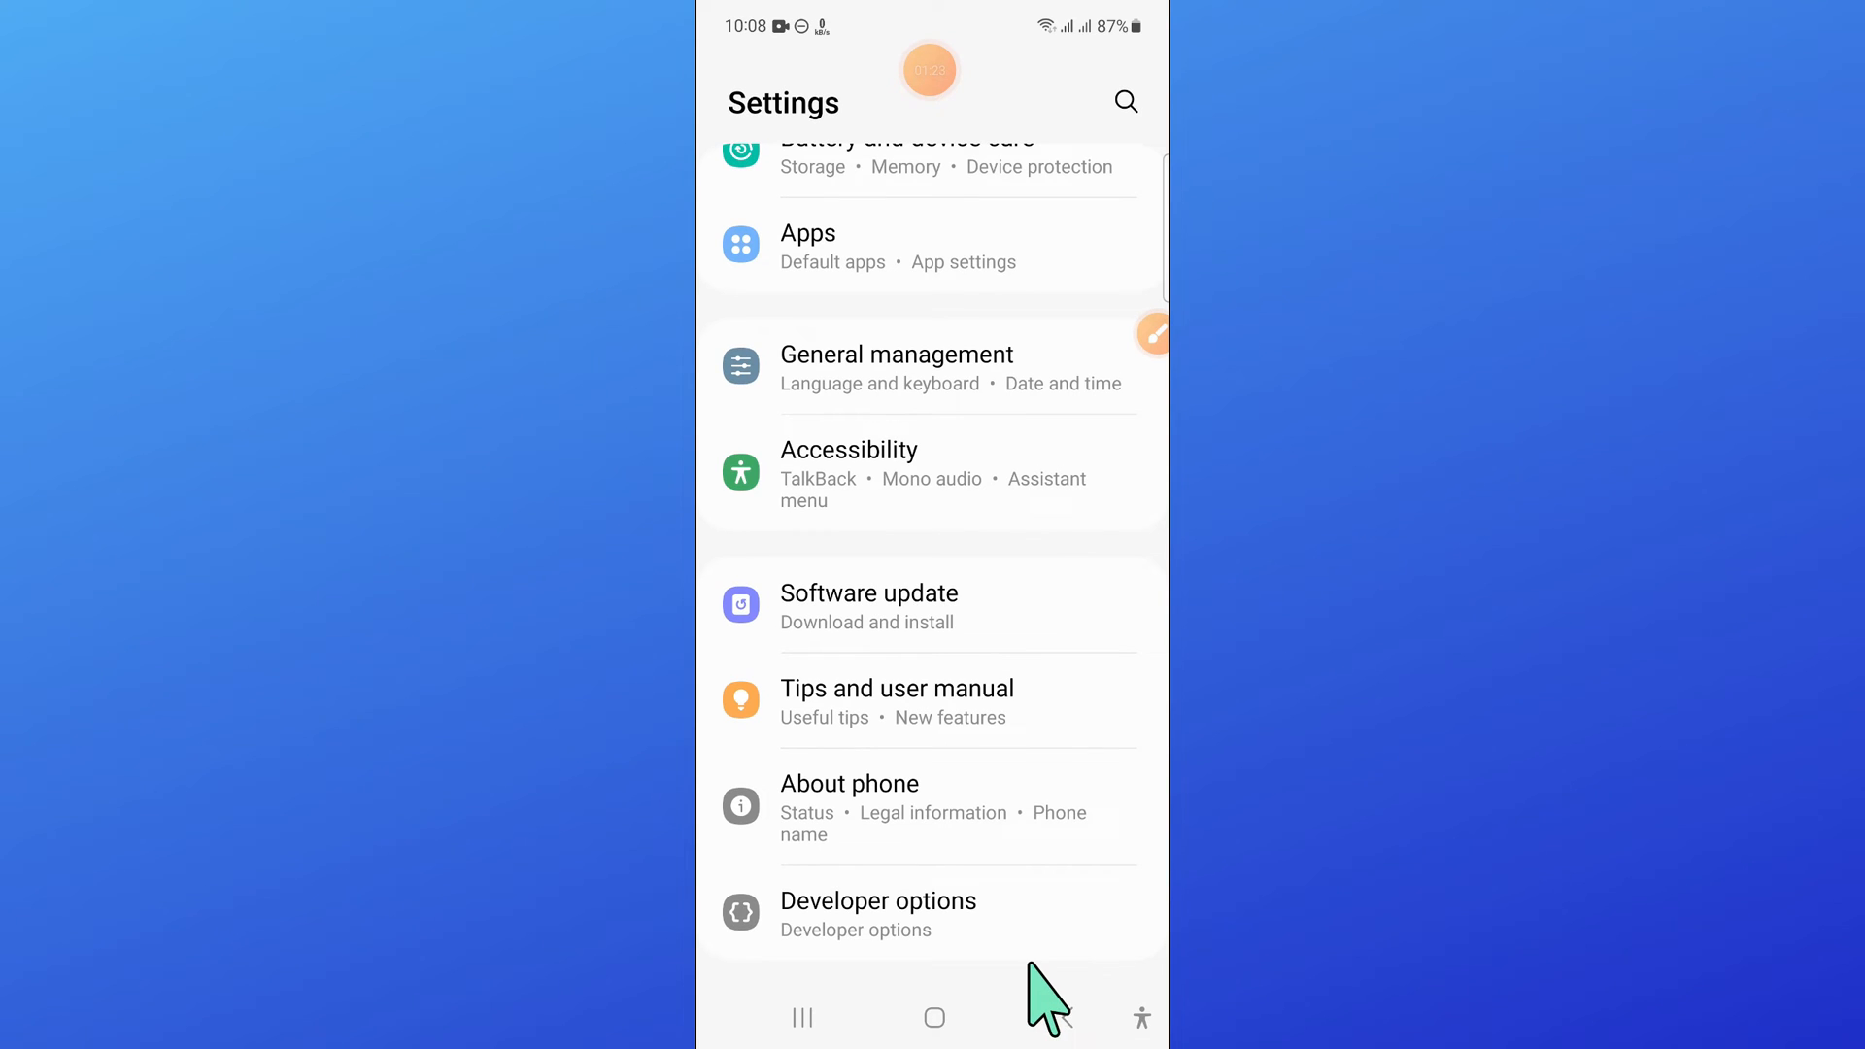
{"action": "scroll", "scroll_direction": "up", "scroll_amount": 3}
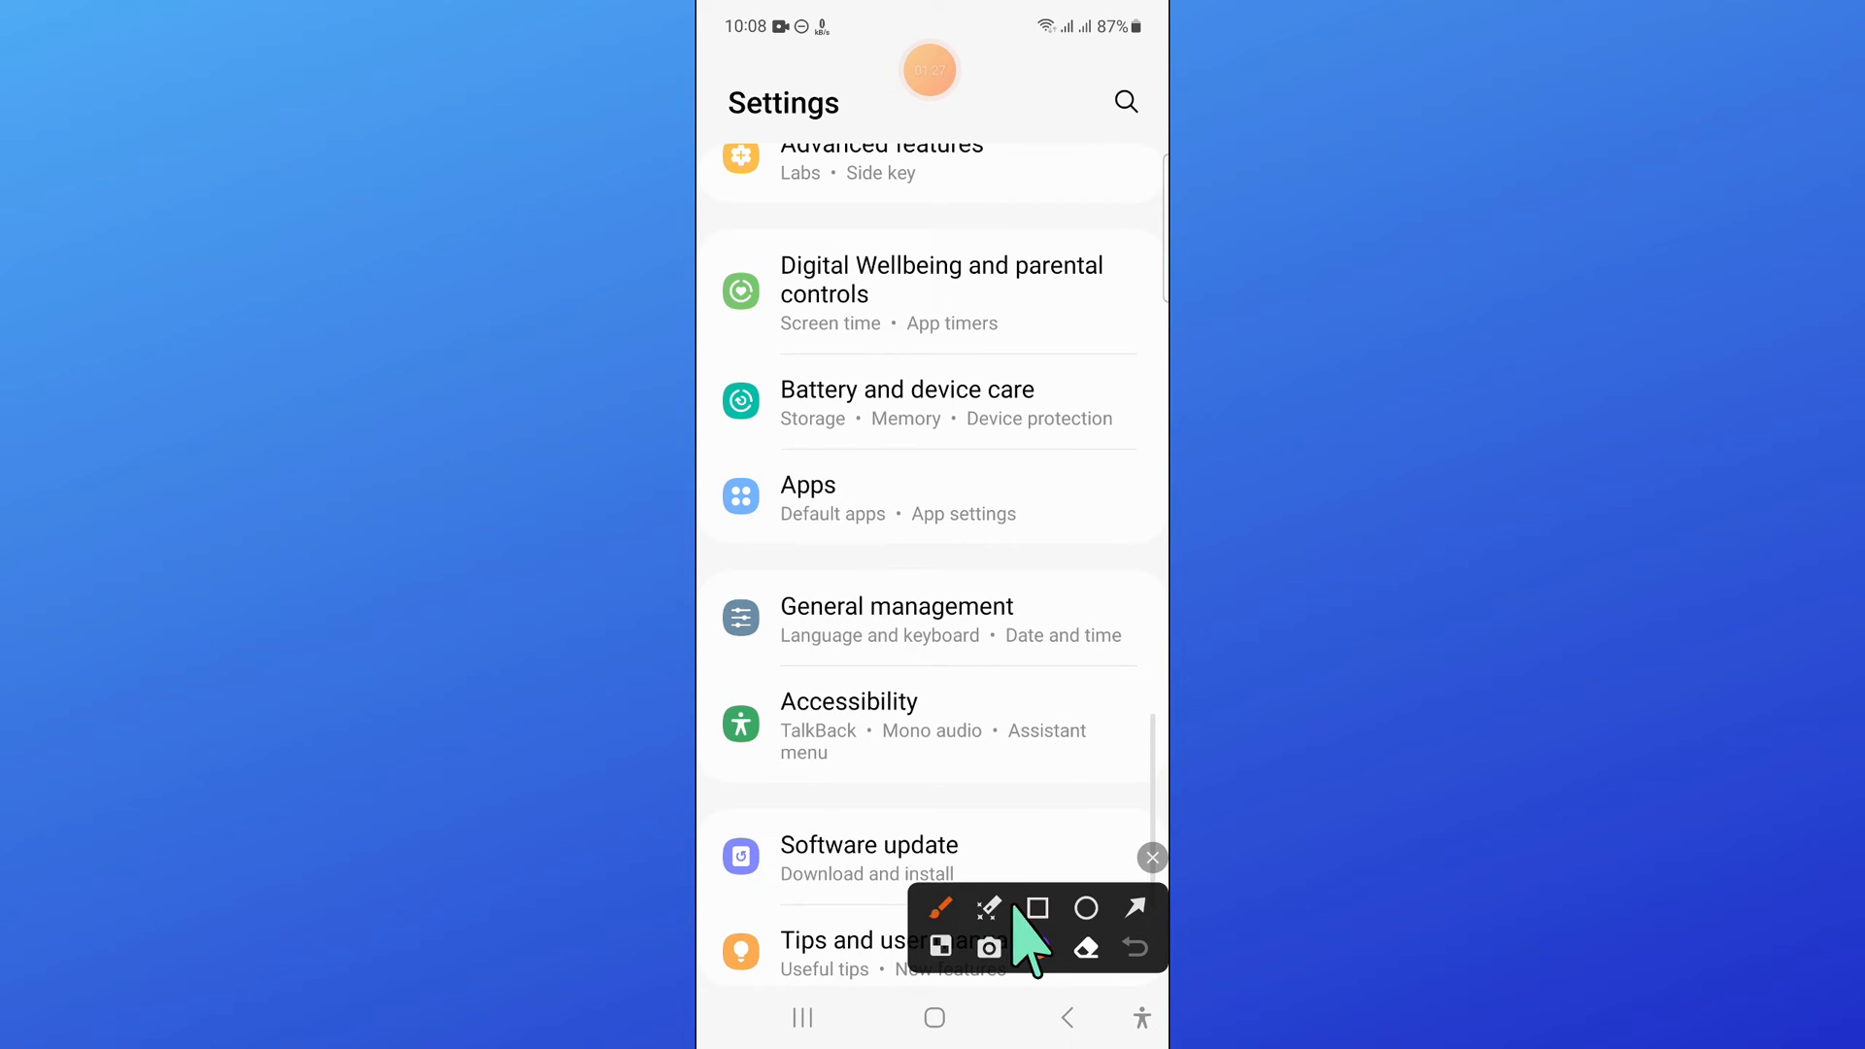
{"action": "left_click", "coordinate": [1035, 908]}
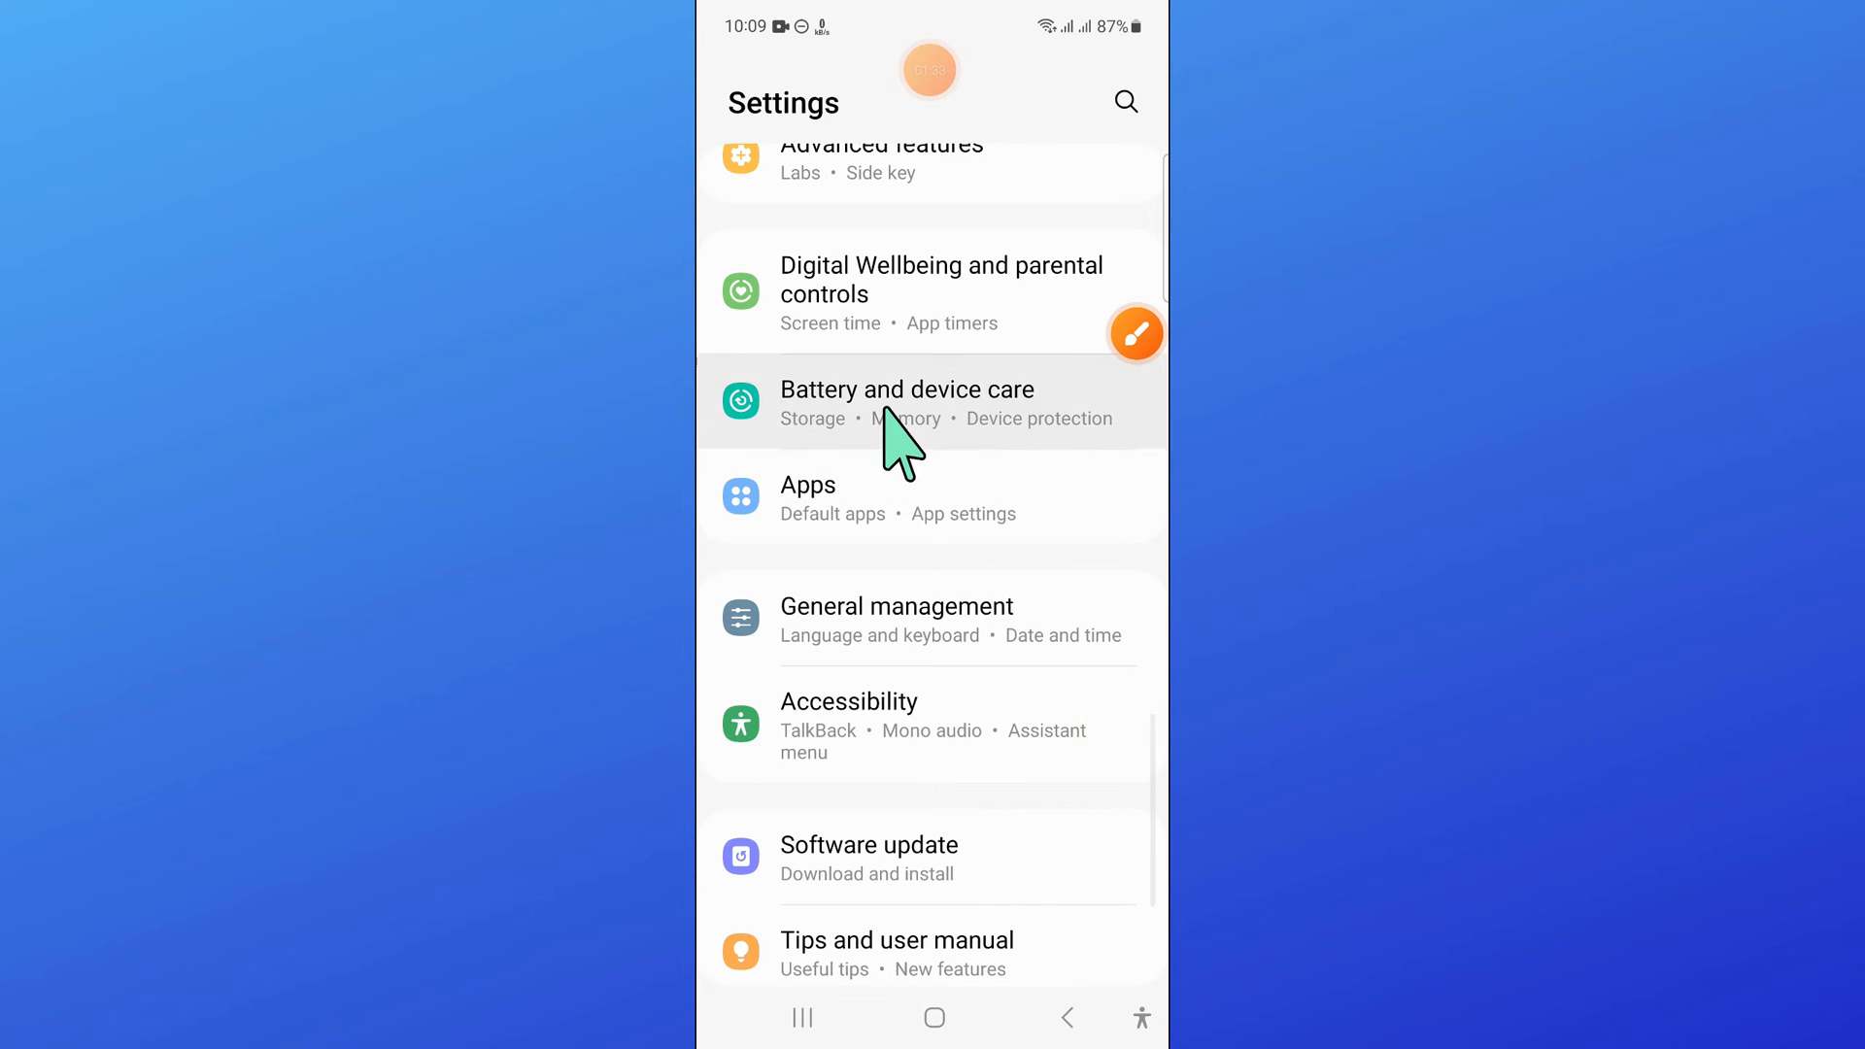
{"action": "left_click", "coordinate": [907, 401]}
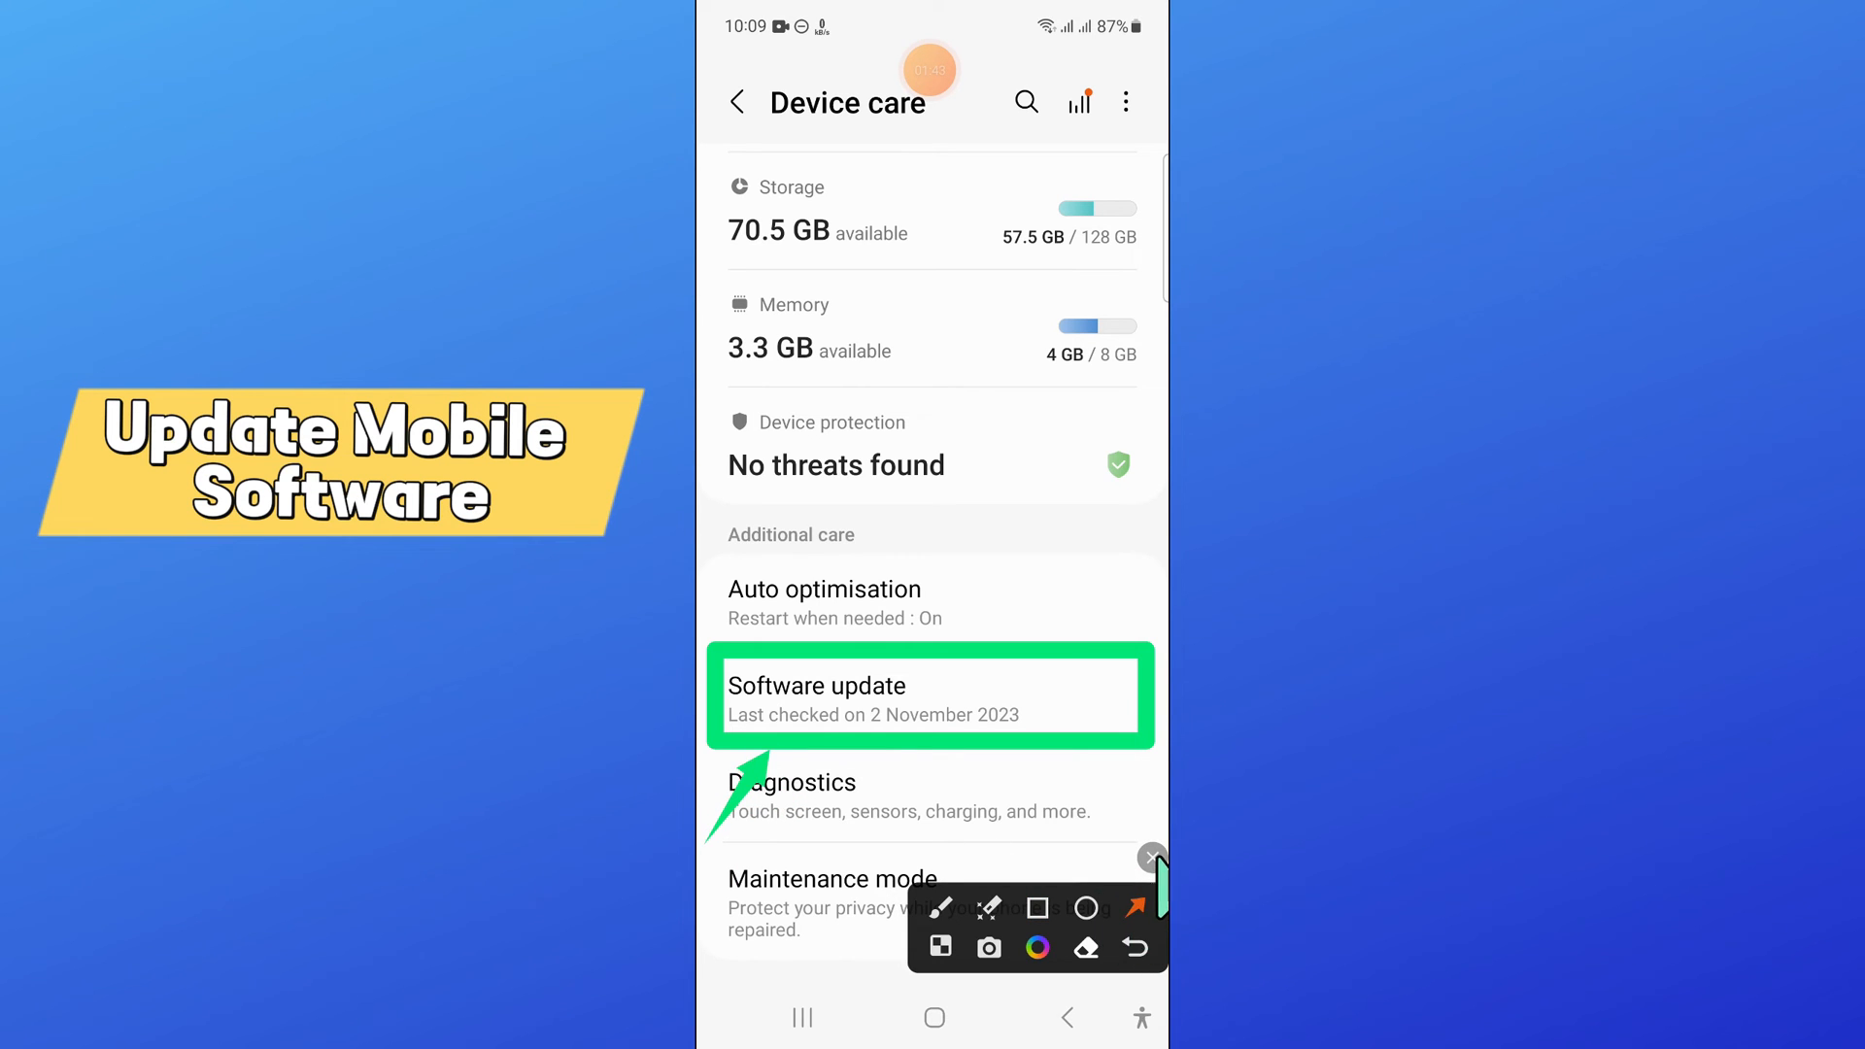
{"action": "left_click", "coordinate": [930, 696]}
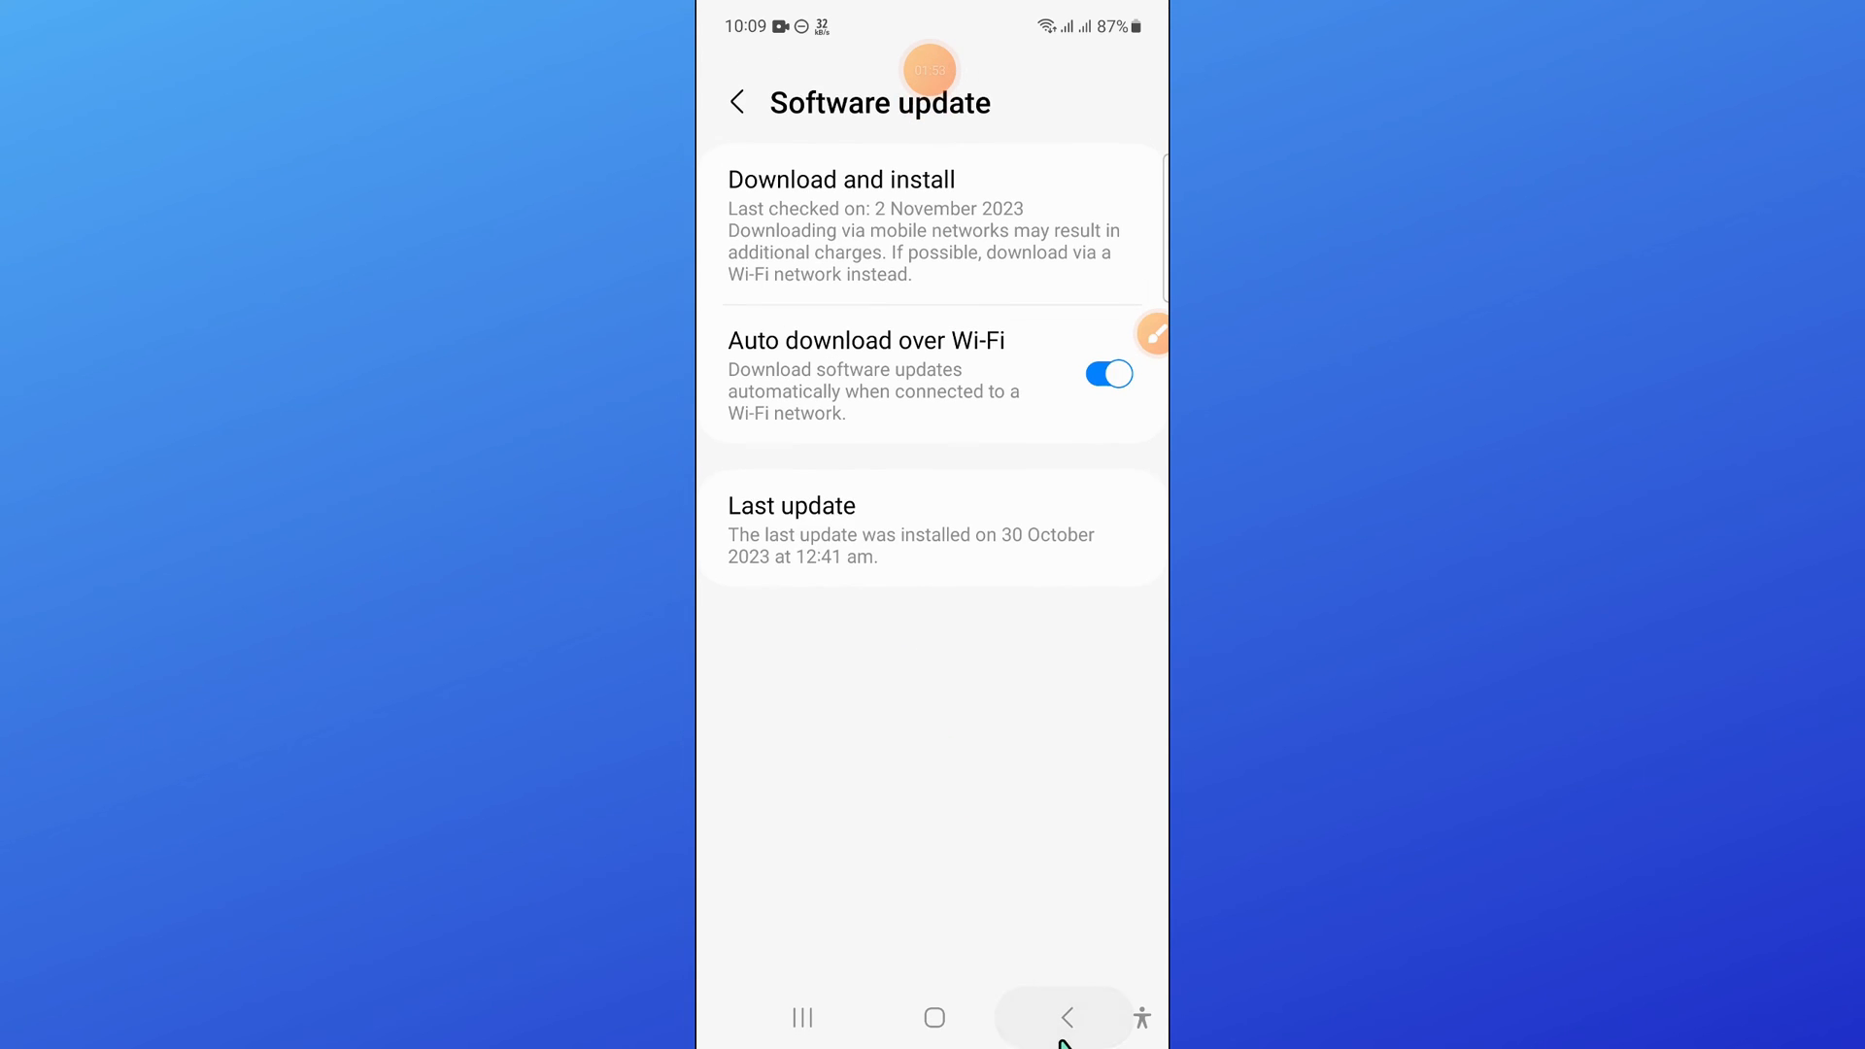
Step: Review the update status (last checked 2 November 2023) and return to Settings
{"action": "left_click", "coordinate": [1064, 1016]}
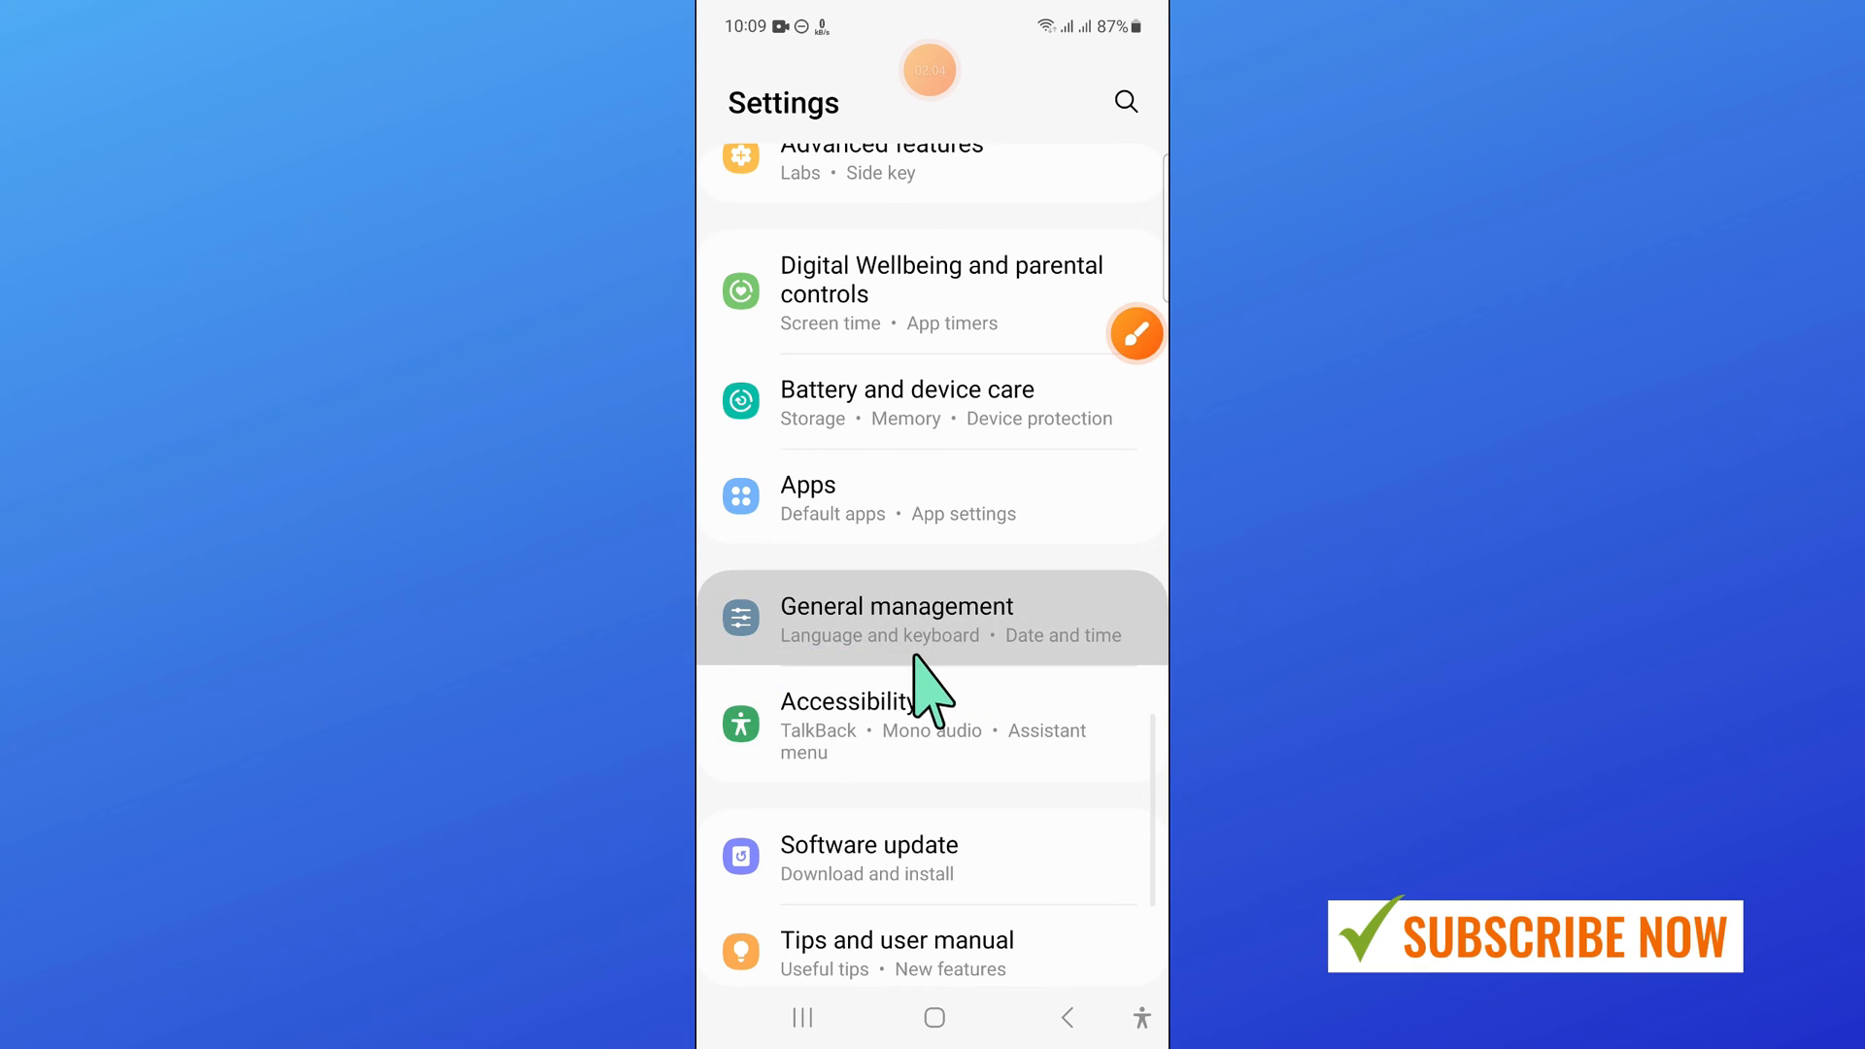
Step: Reach the Reset page under General management
{"action": "left_click", "coordinate": [897, 616]}
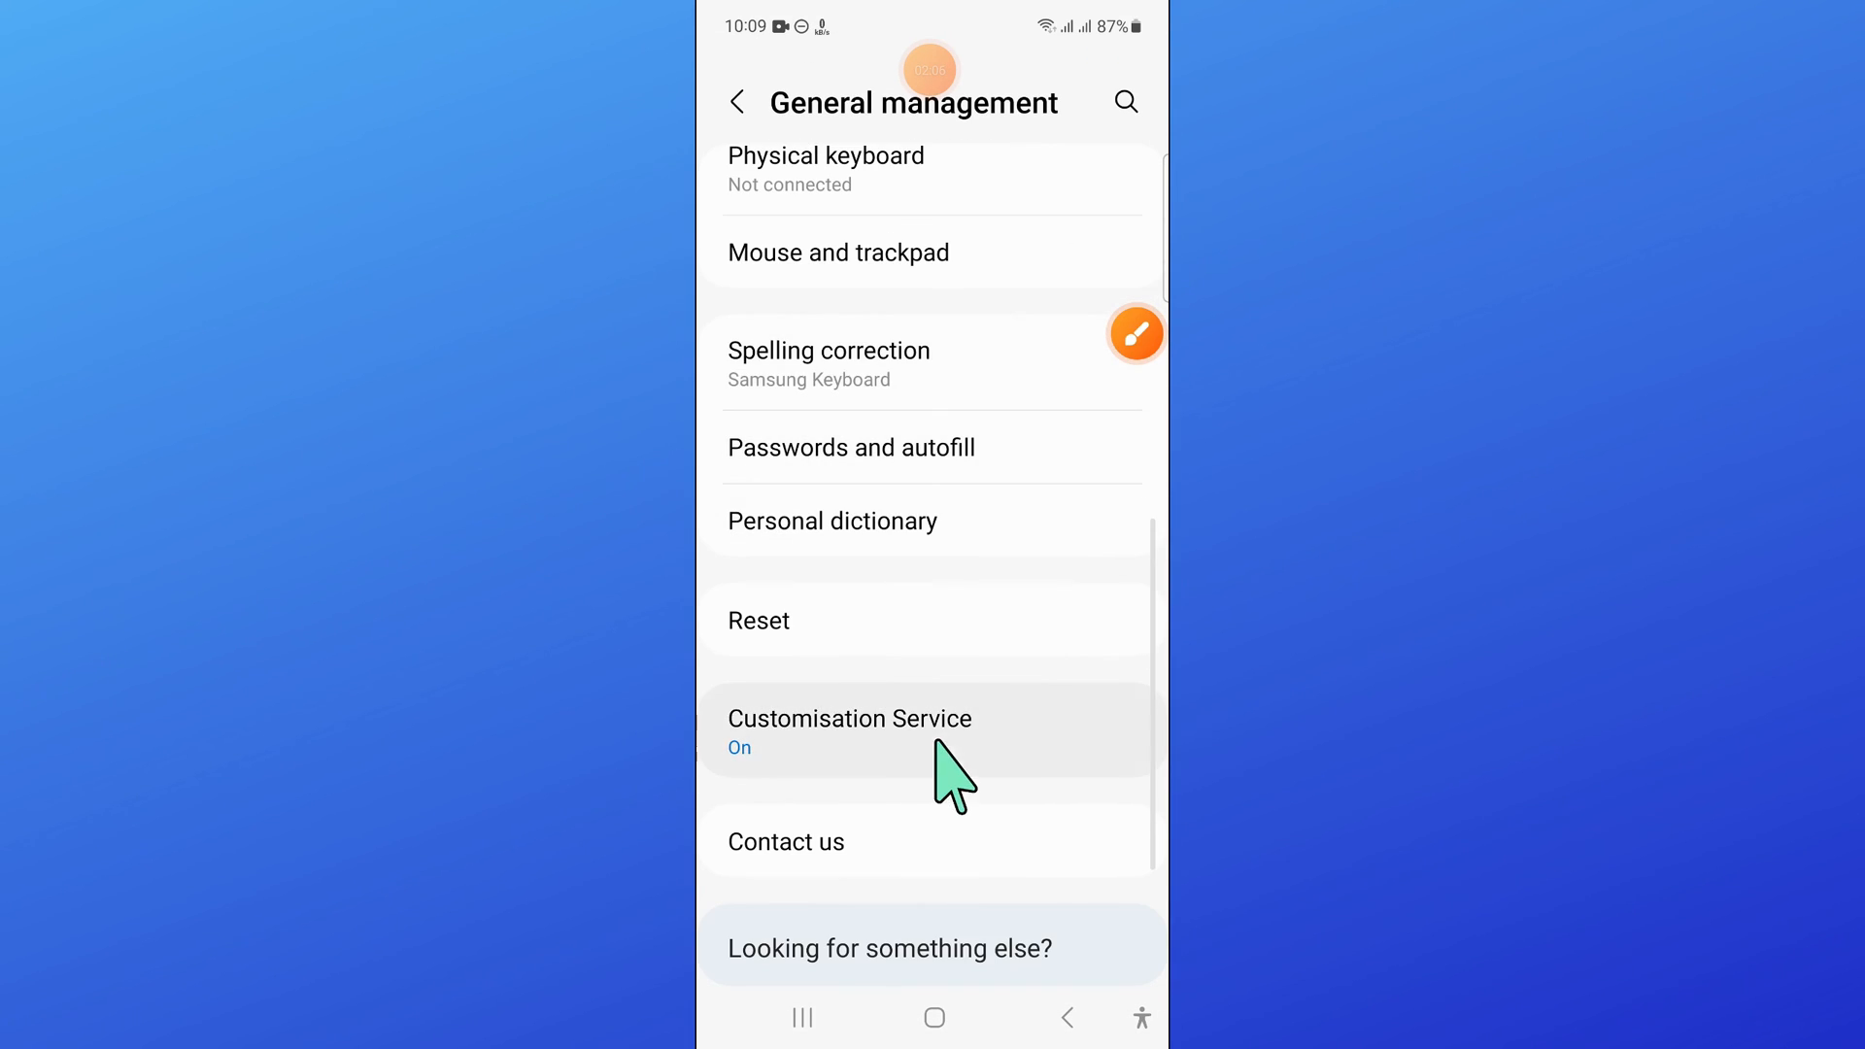
{"action": "left_click", "coordinate": [1137, 334]}
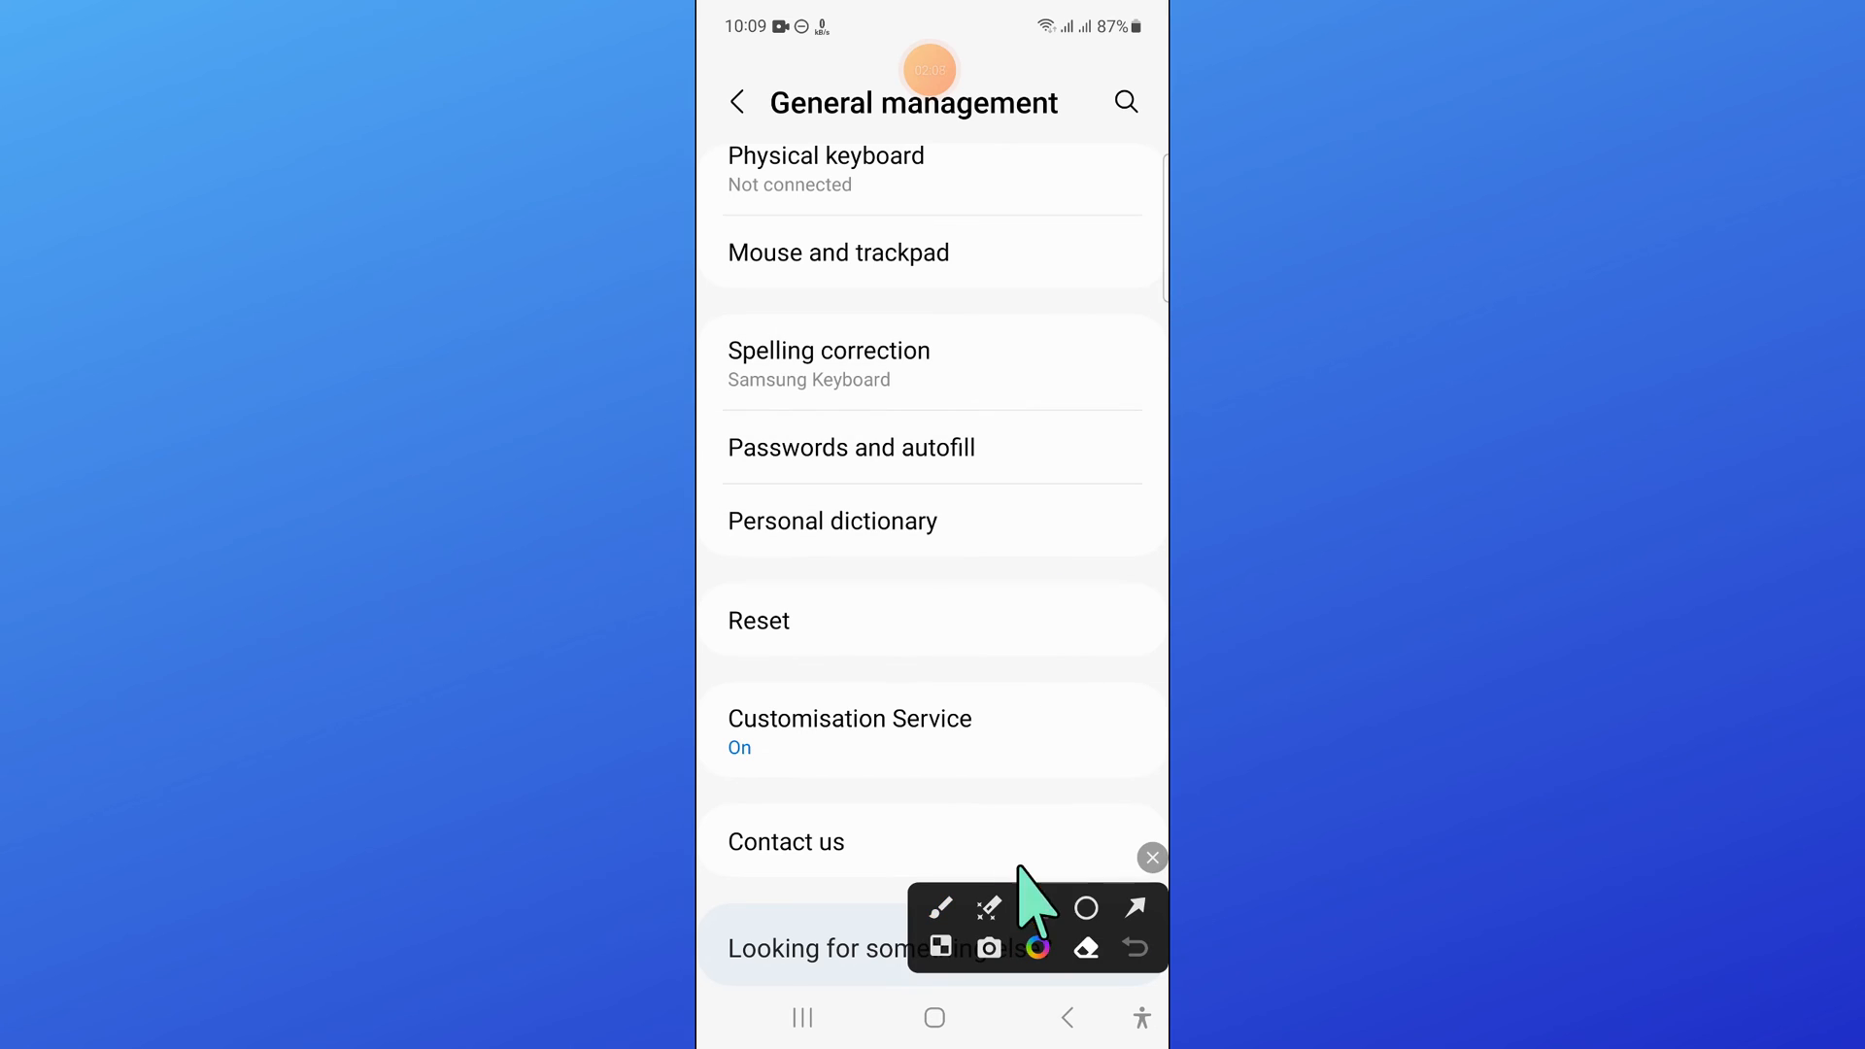
{"action": "left_click", "coordinate": [1038, 907]}
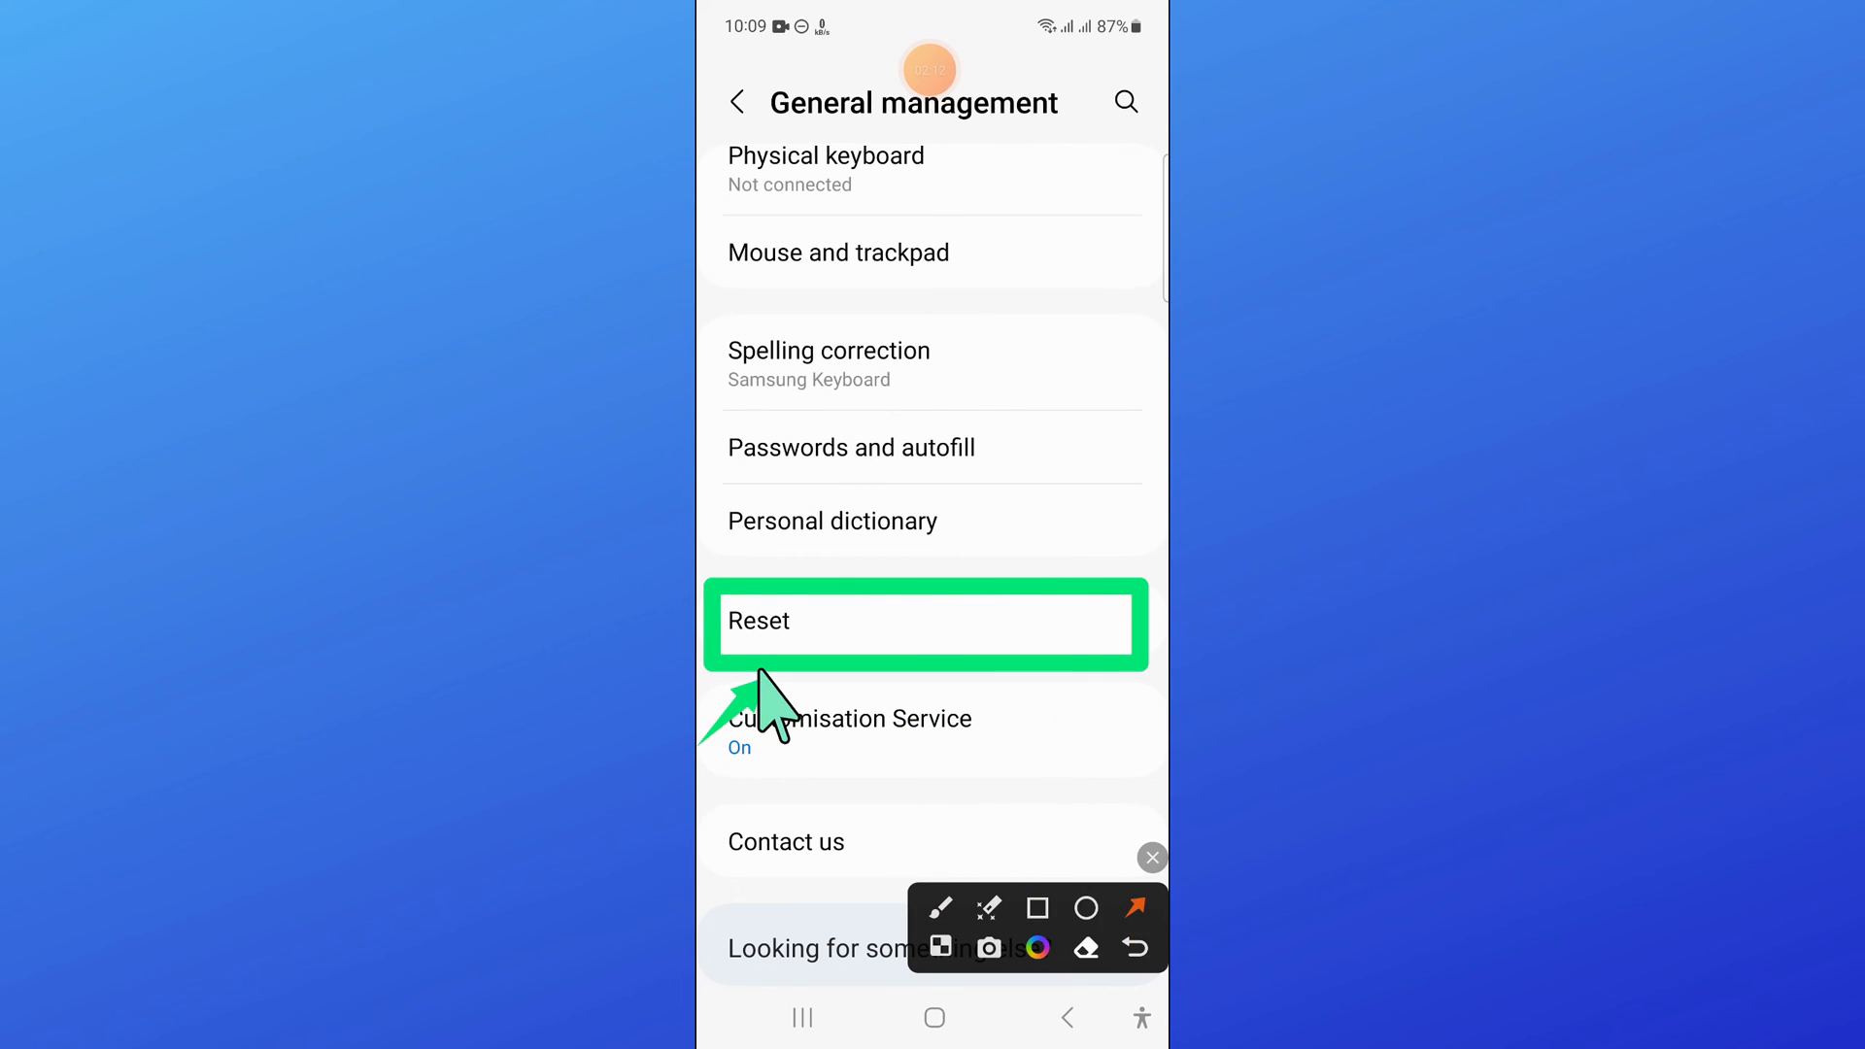
{"action": "left_click", "coordinate": [925, 620]}
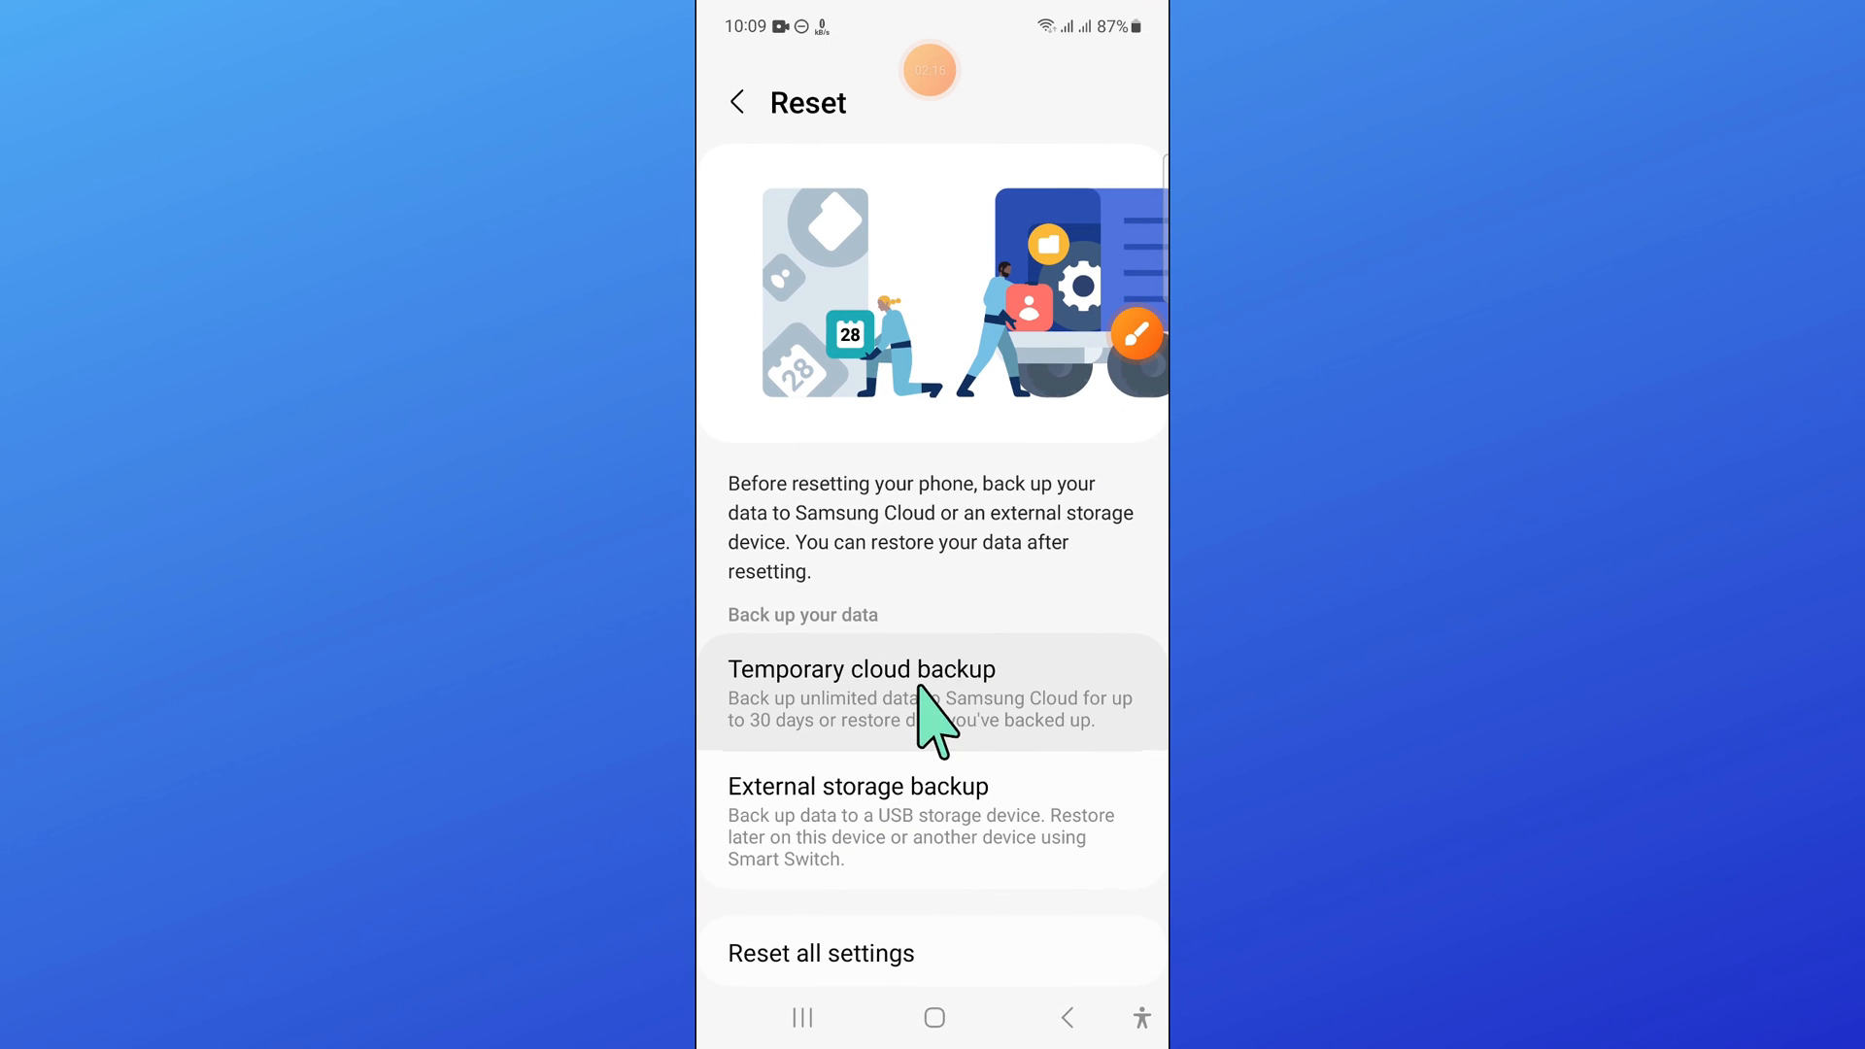
Step: Choose Reset all settings, showing what the reset will keep
{"action": "scroll", "scroll_direction": "up", "scroll_amount": 3}
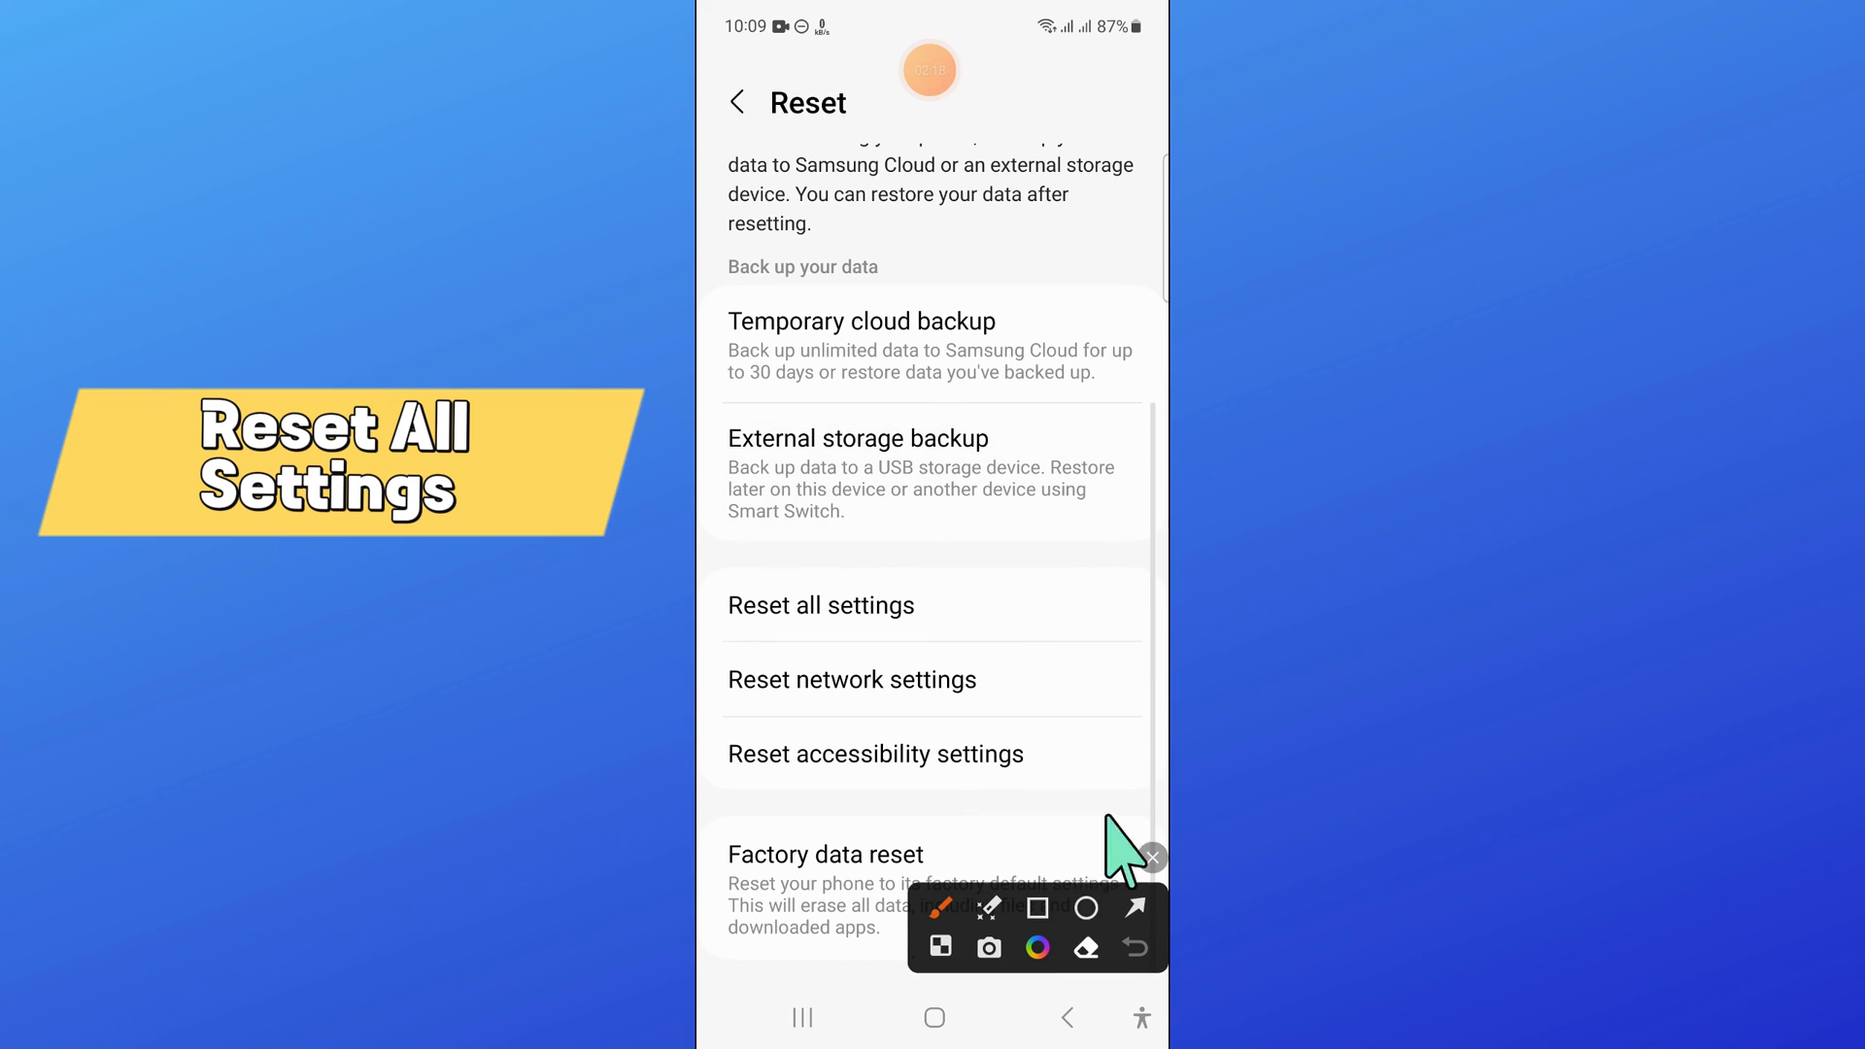
{"action": "left_click", "coordinate": [1038, 907]}
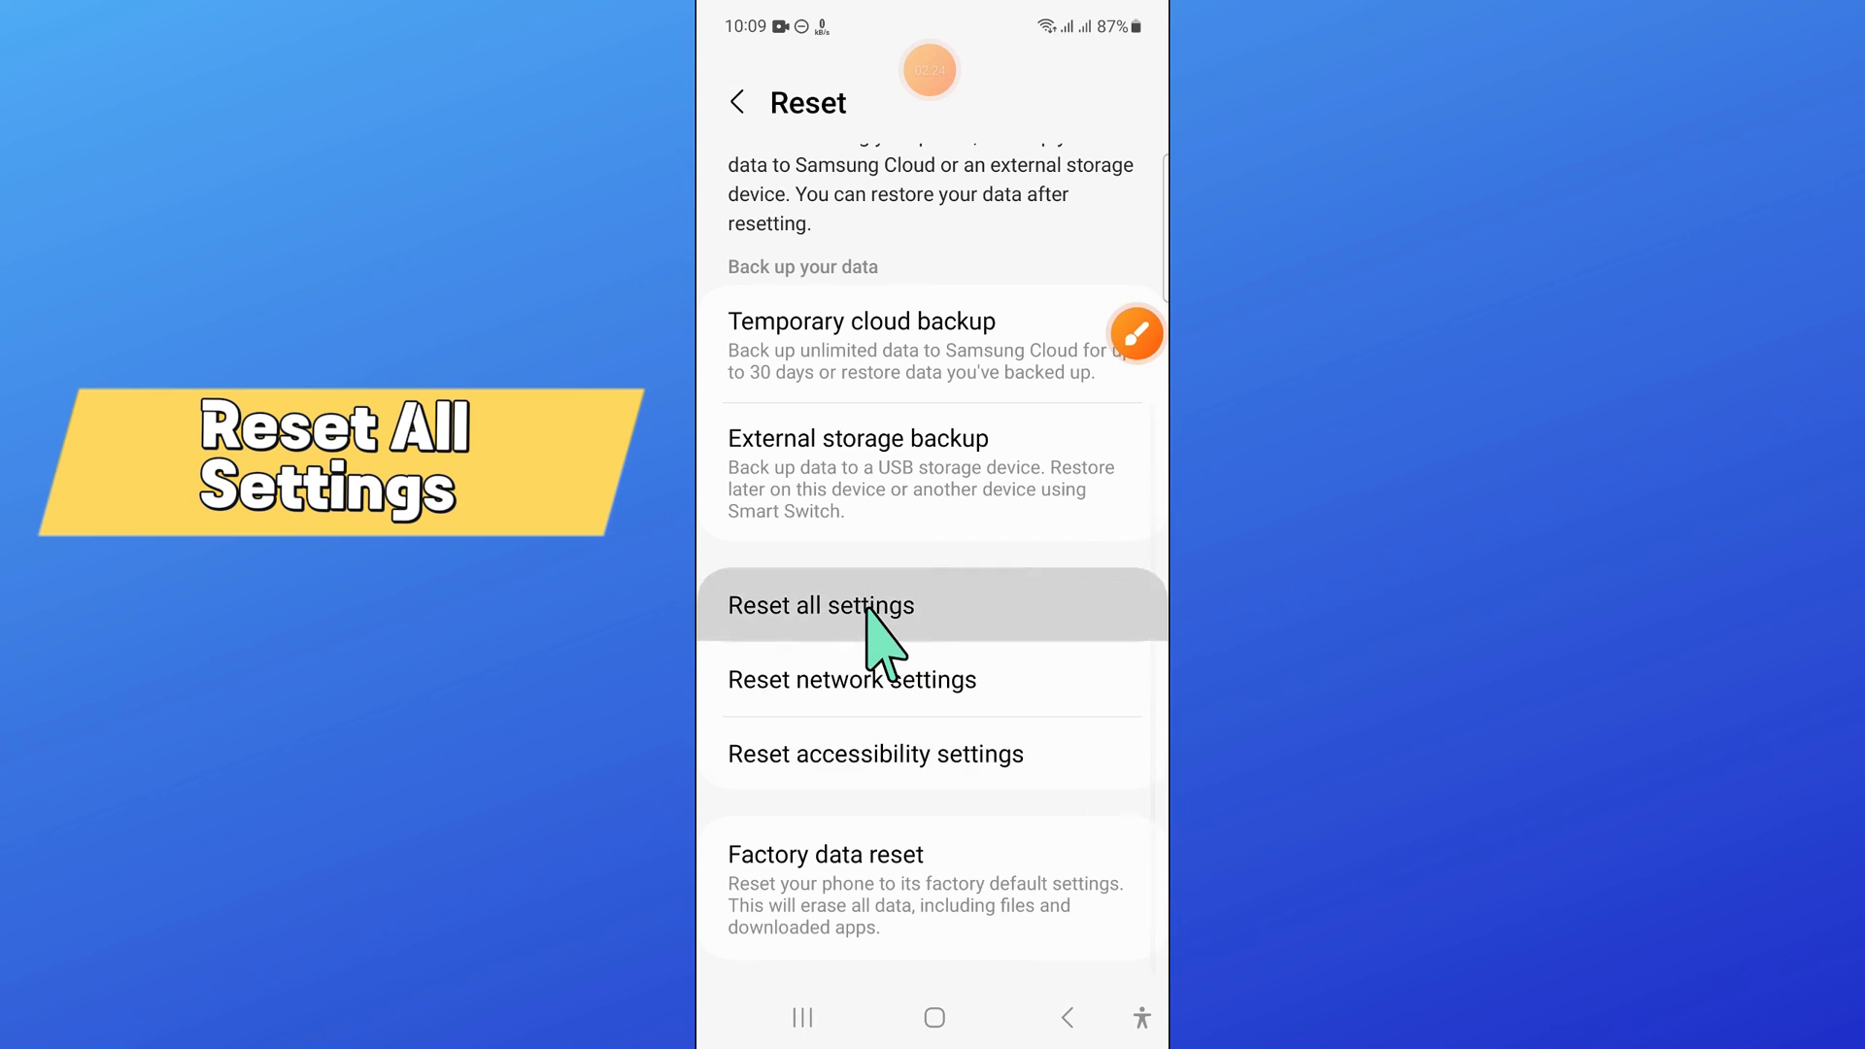
{"action": "left_click", "coordinate": [820, 606]}
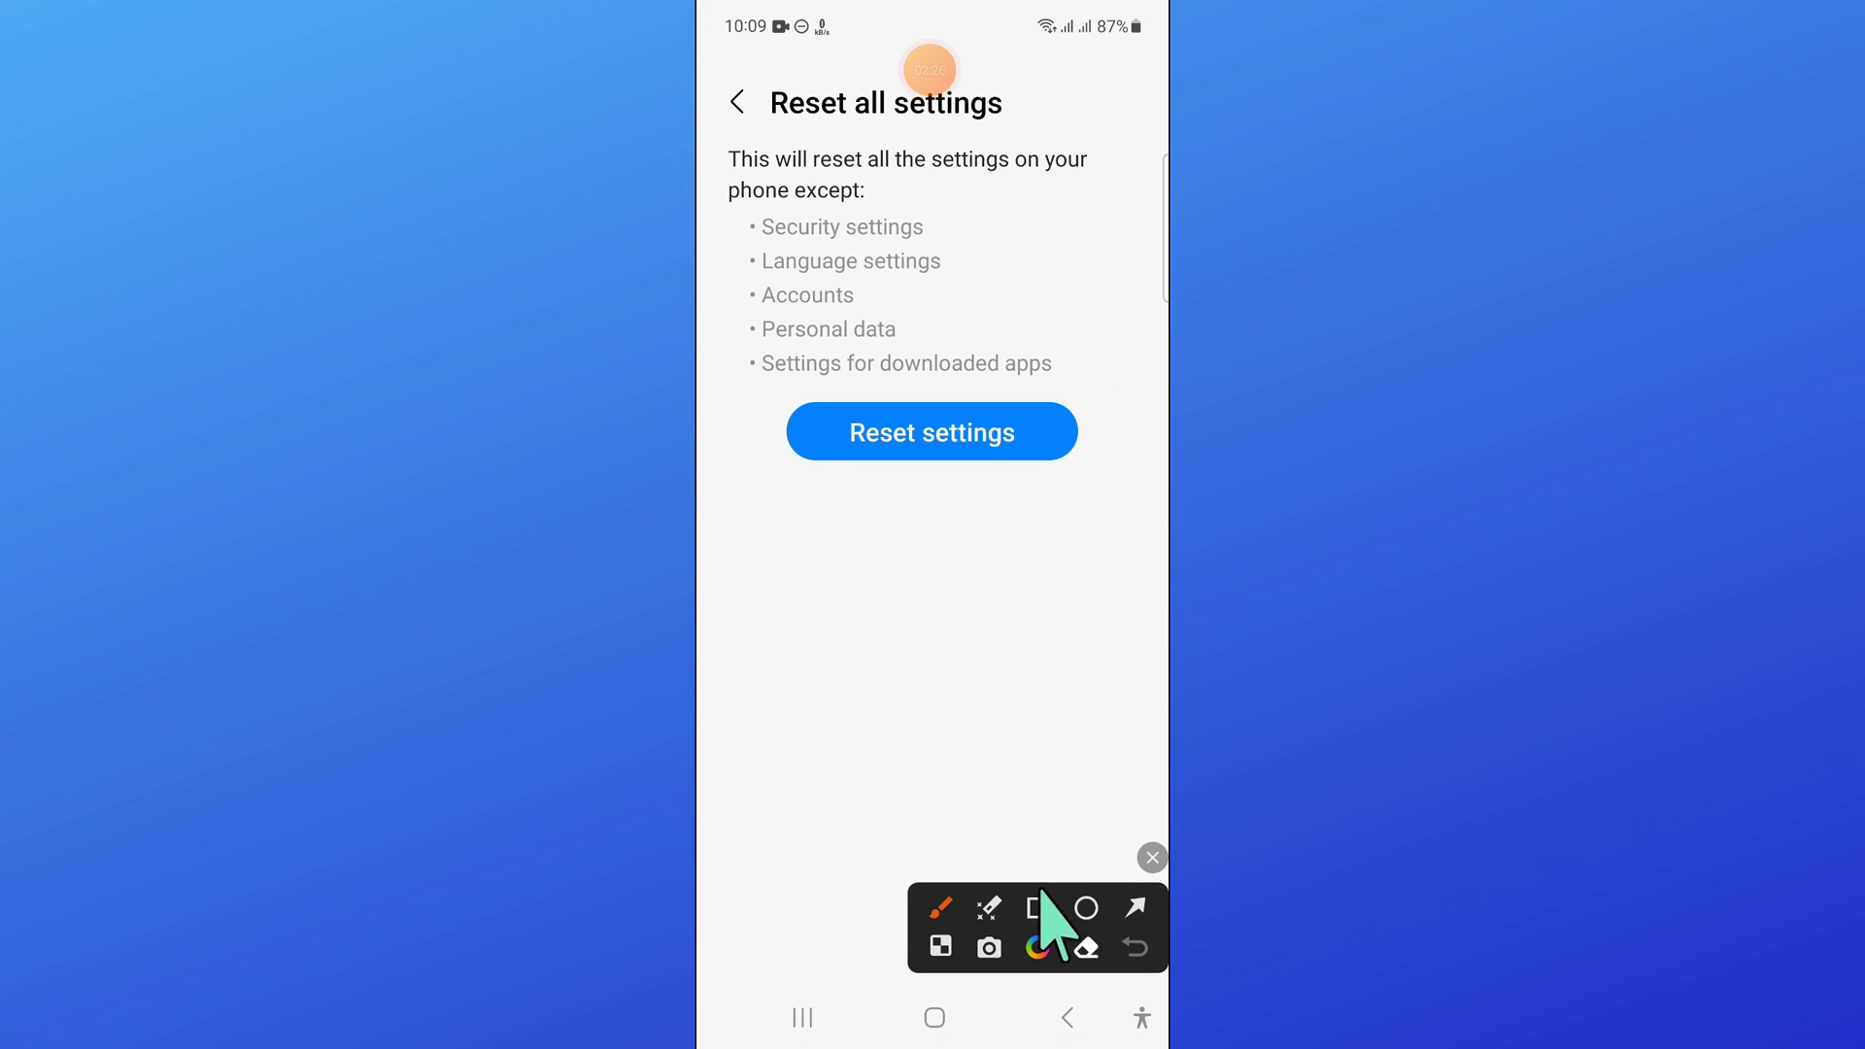
Step: Confirm Reset settings so all phone settings return to defaults
{"action": "left_click", "coordinate": [1037, 907]}
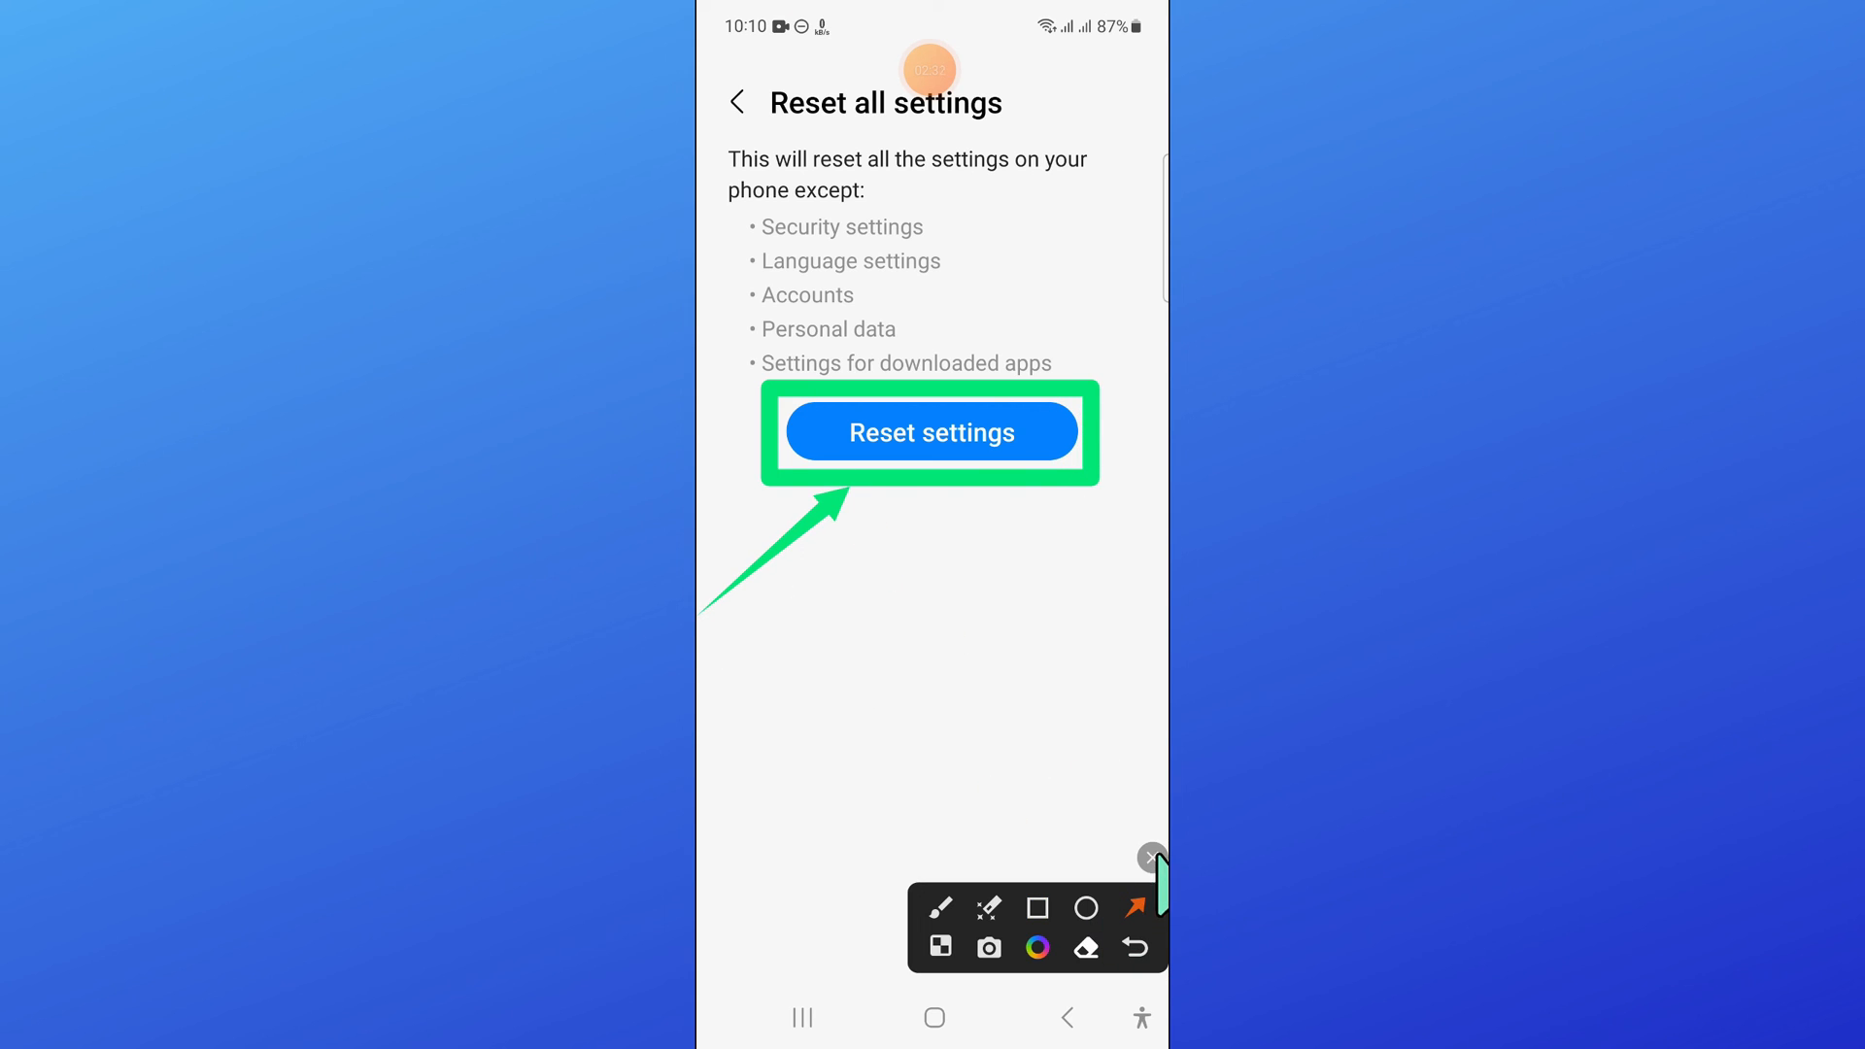
{"action": "left_click", "coordinate": [931, 431]}
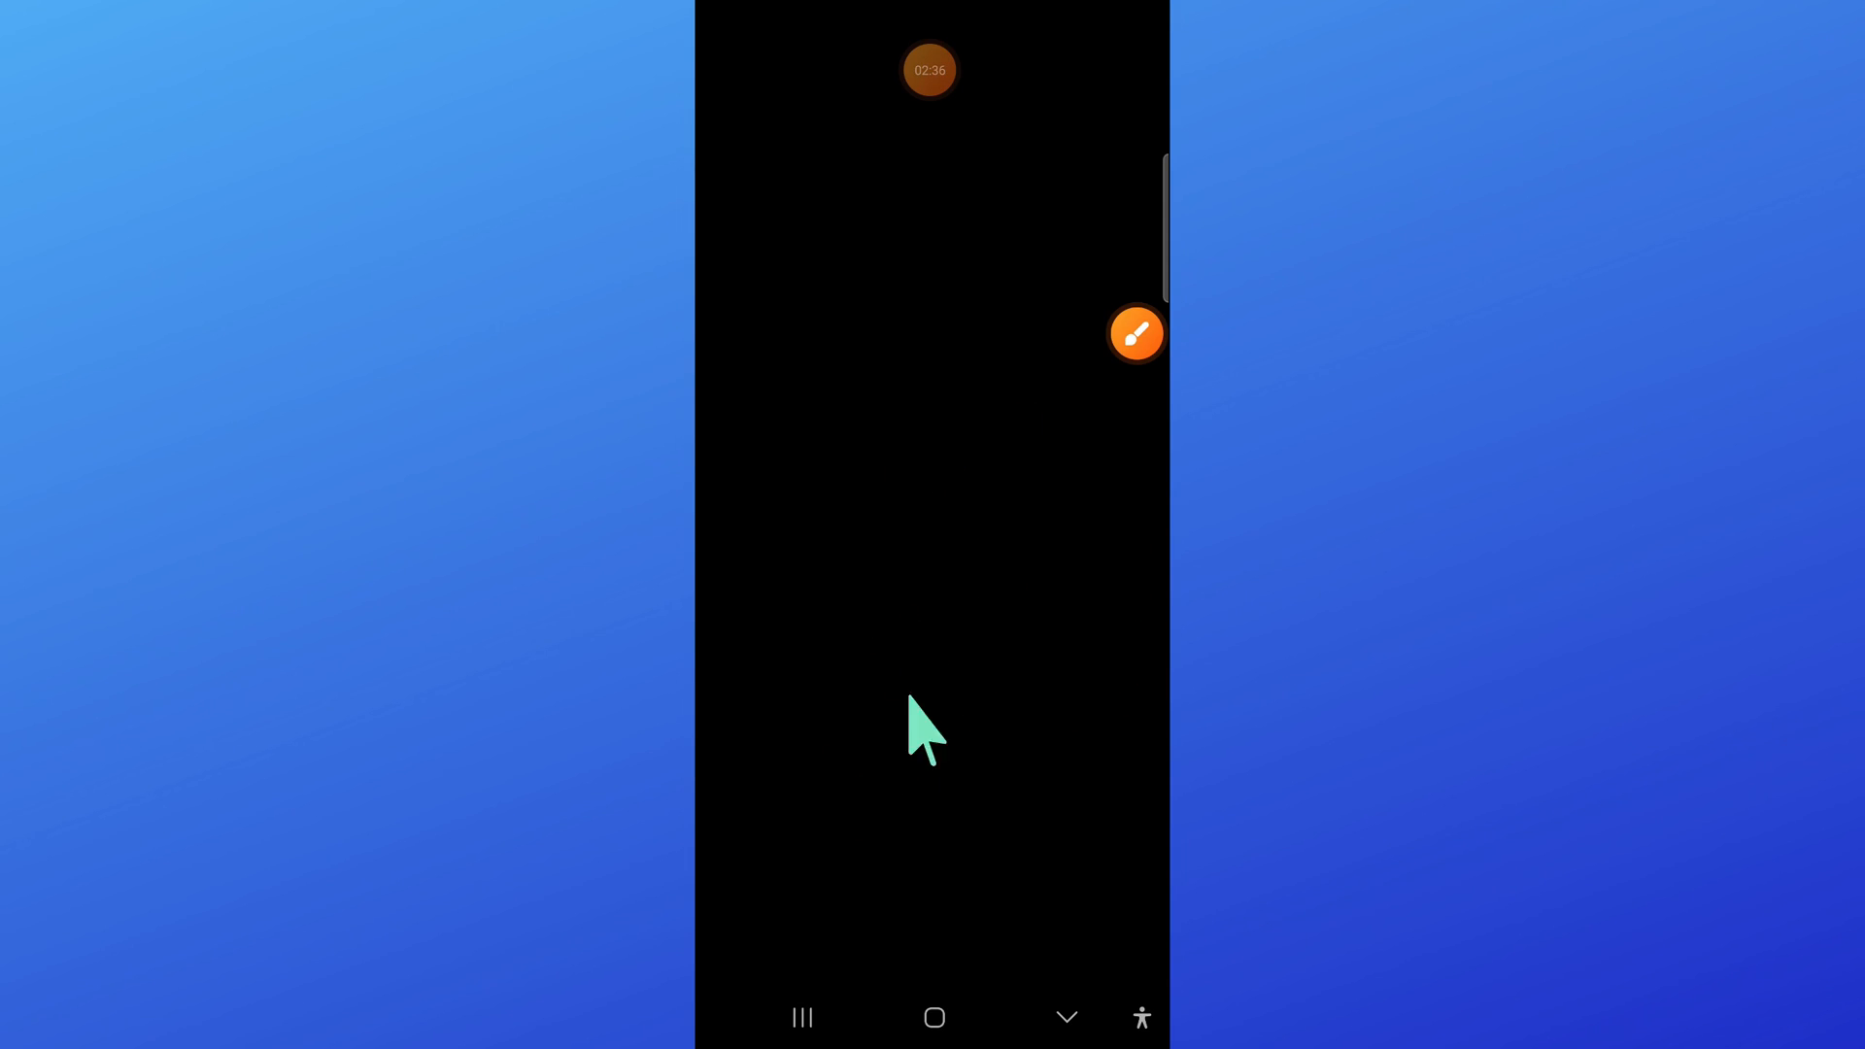